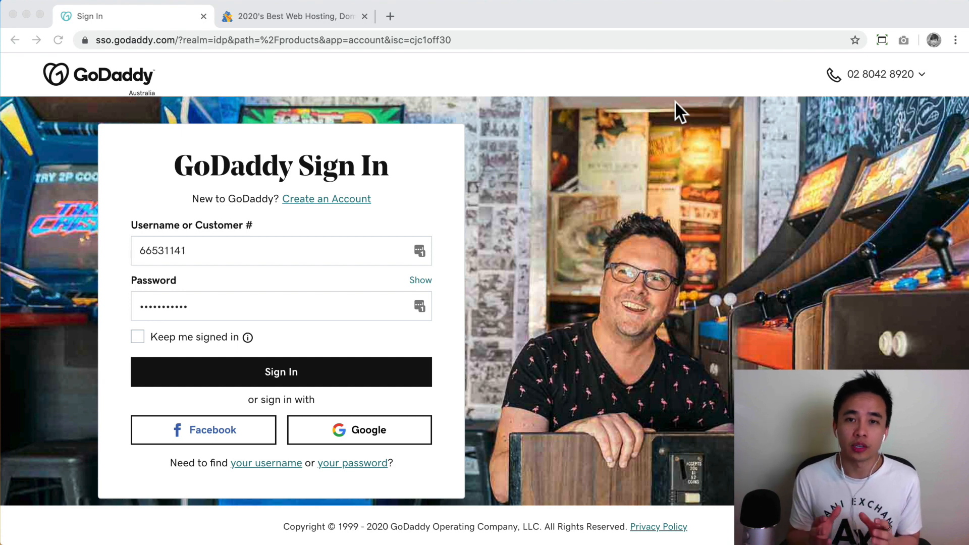
{"action": "mouse_move", "coordinate": [599, 214]}
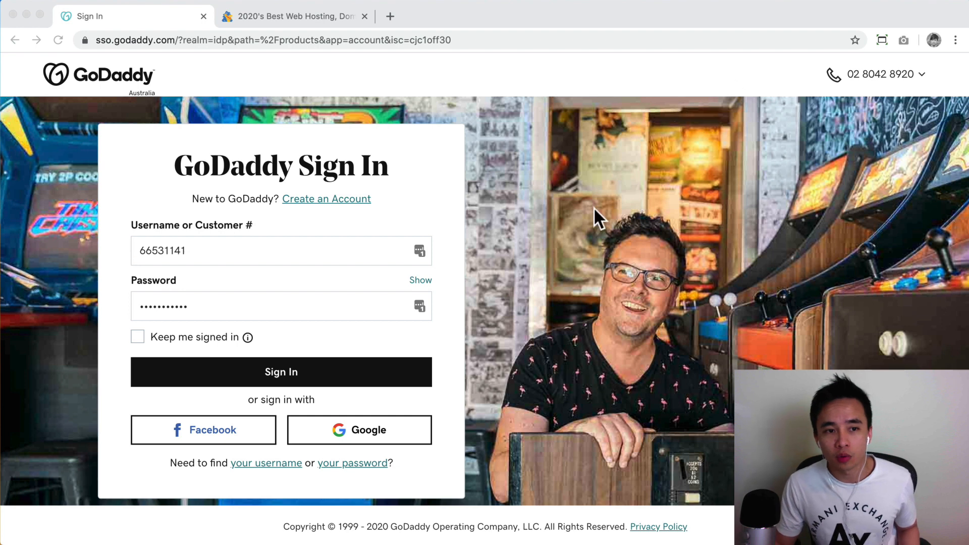
{"action": "mouse_move", "coordinate": [582, 325]}
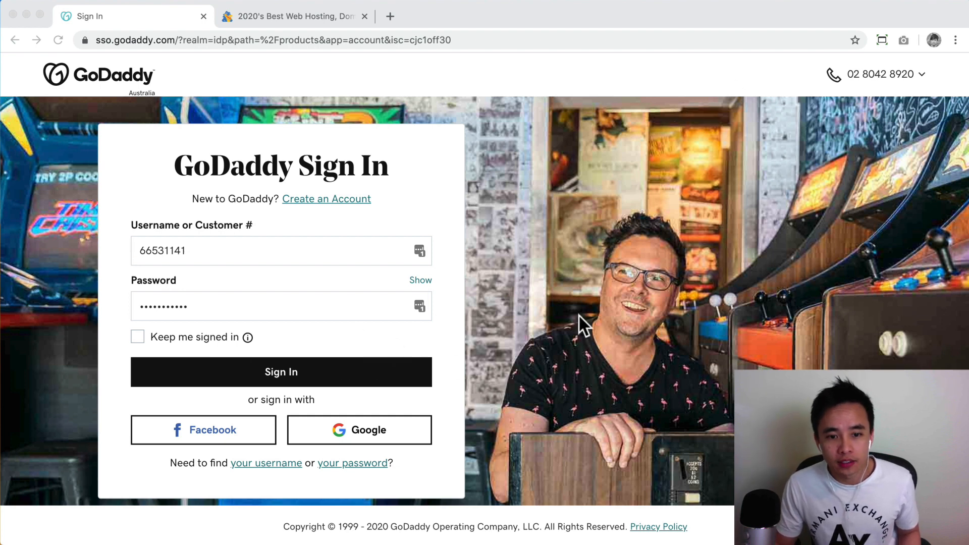
Submit the GoDaddy sign-in with the prefilled username and password.
{"action": "left_click", "coordinate": [281, 373]}
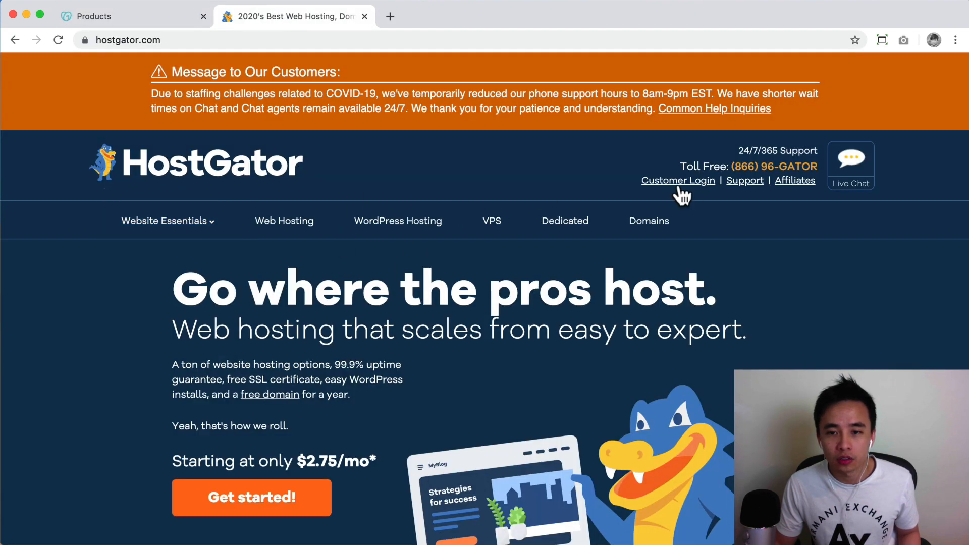
Sign in to HostGator's customer portal through Customer Login > Portal Login with the saved email.
{"action": "left_click", "coordinate": [678, 180]}
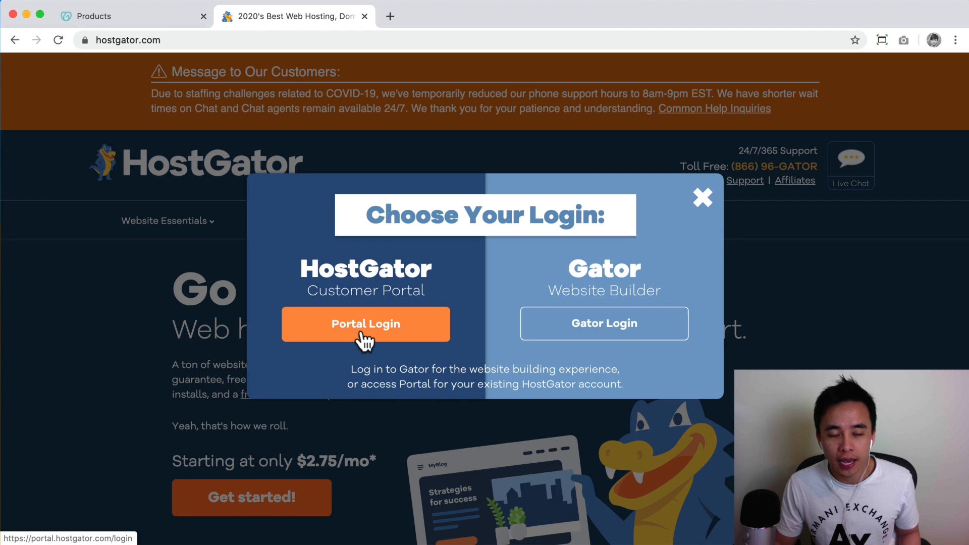
{"action": "left_click", "coordinate": [366, 324]}
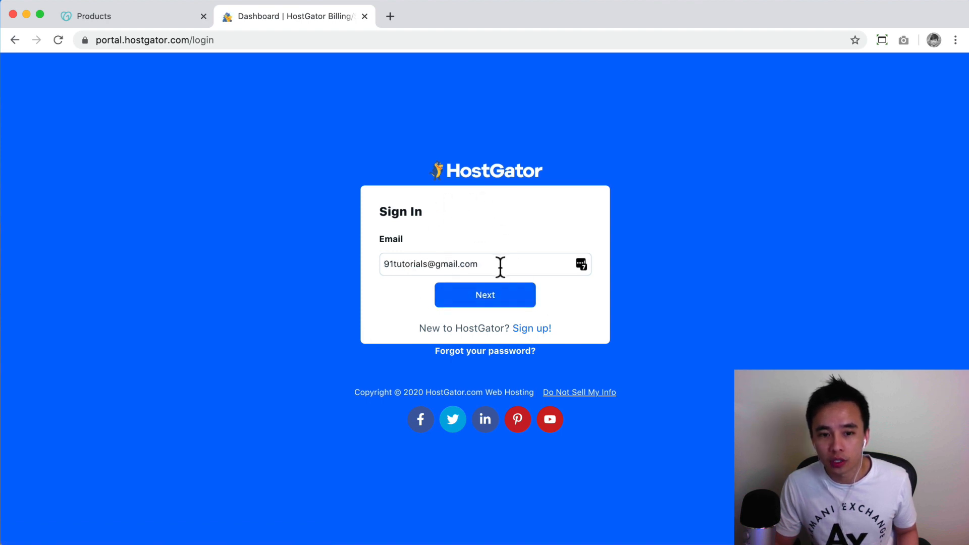
{"action": "left_click", "coordinate": [485, 322]}
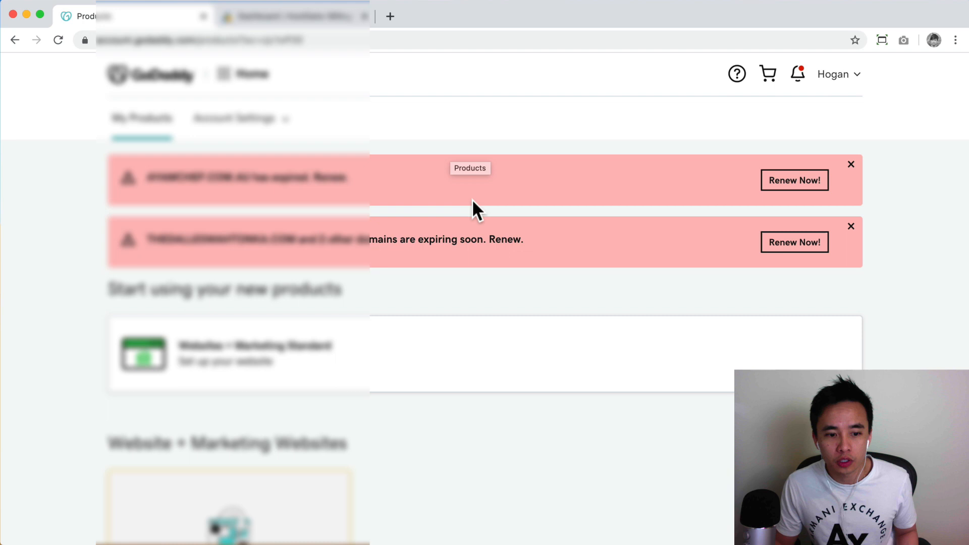
Open the DNS settings for webdemo123.site from the GoDaddy My Products list.
{"action": "scroll", "scroll_direction": "down", "scroll_amount": 3}
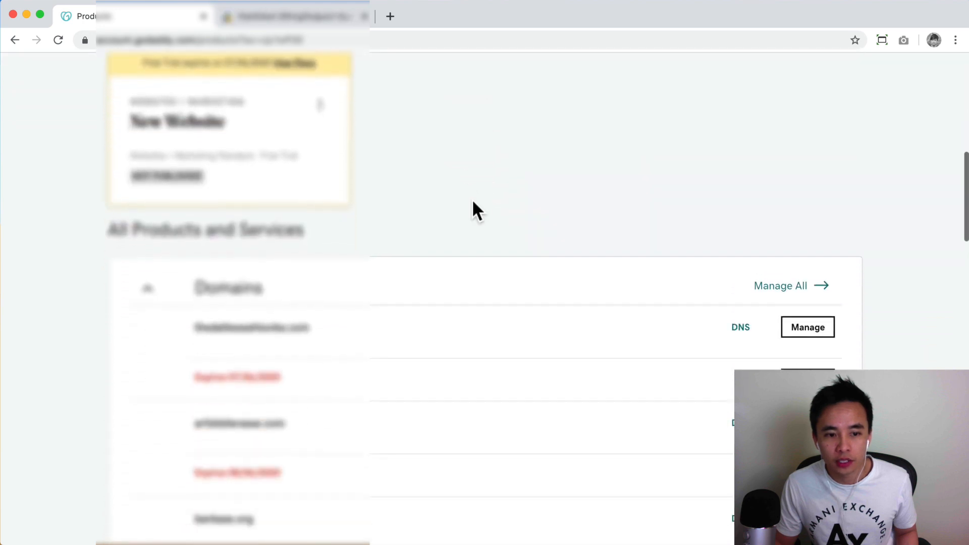
{"action": "scroll", "scroll_direction": "down", "scroll_amount": 3}
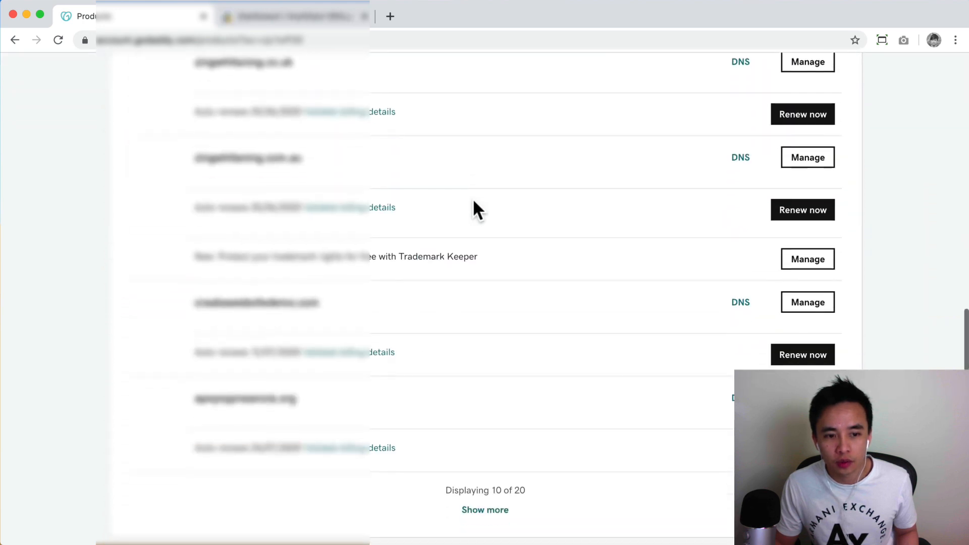
{"action": "scroll", "scroll_direction": "down", "scroll_amount": 3}
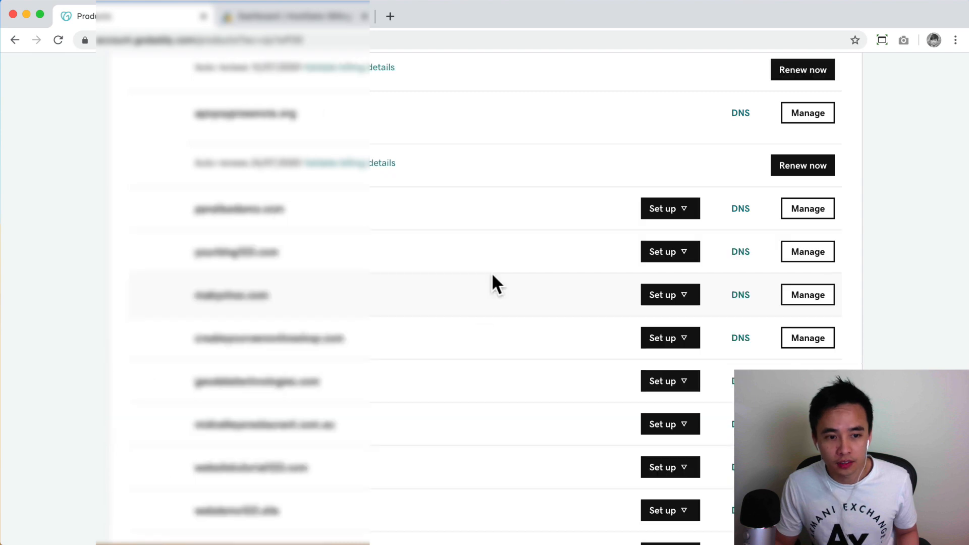
{"action": "scroll", "scroll_direction": "down", "scroll_amount": 3}
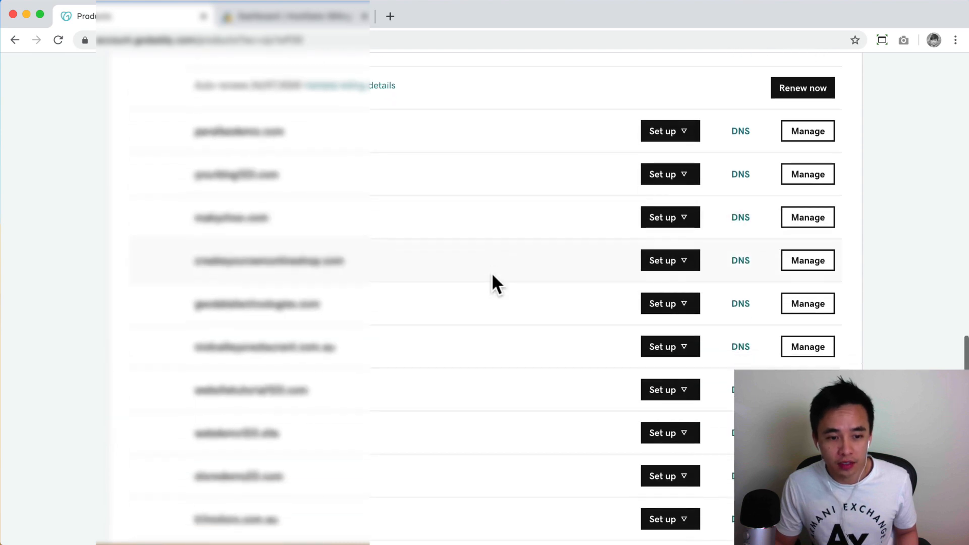
{"action": "scroll", "scroll_direction": "down", "scroll_amount": 3}
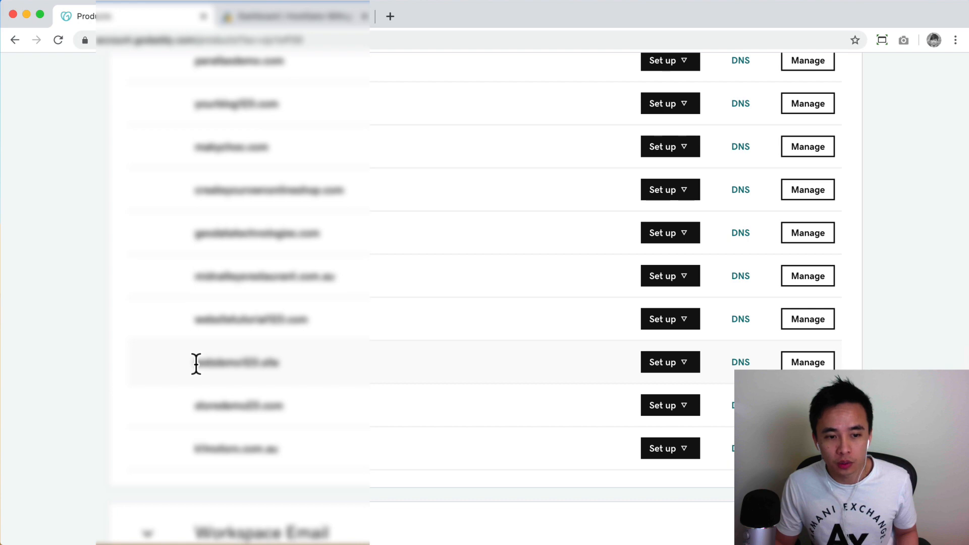
{"action": "mouse_move", "coordinate": [336, 373]}
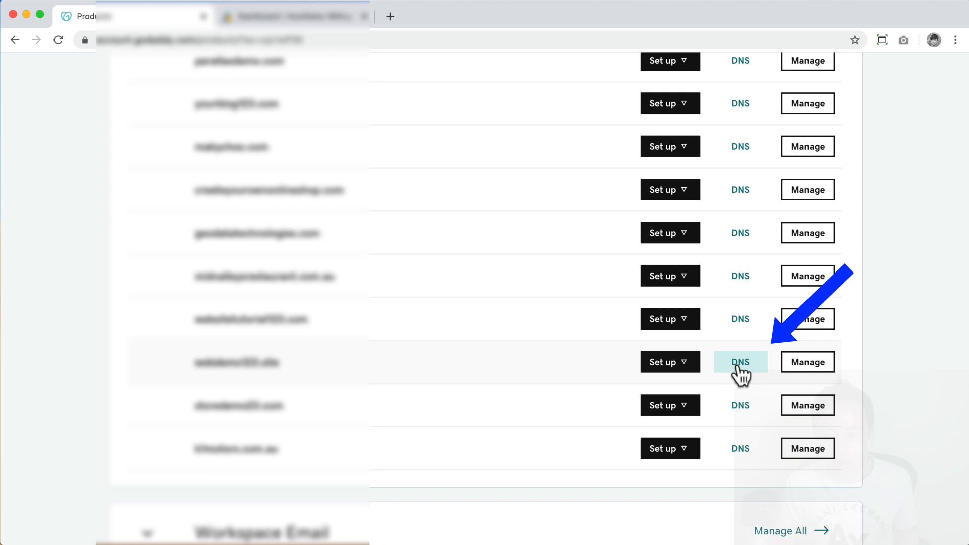
{"action": "left_click", "coordinate": [741, 362]}
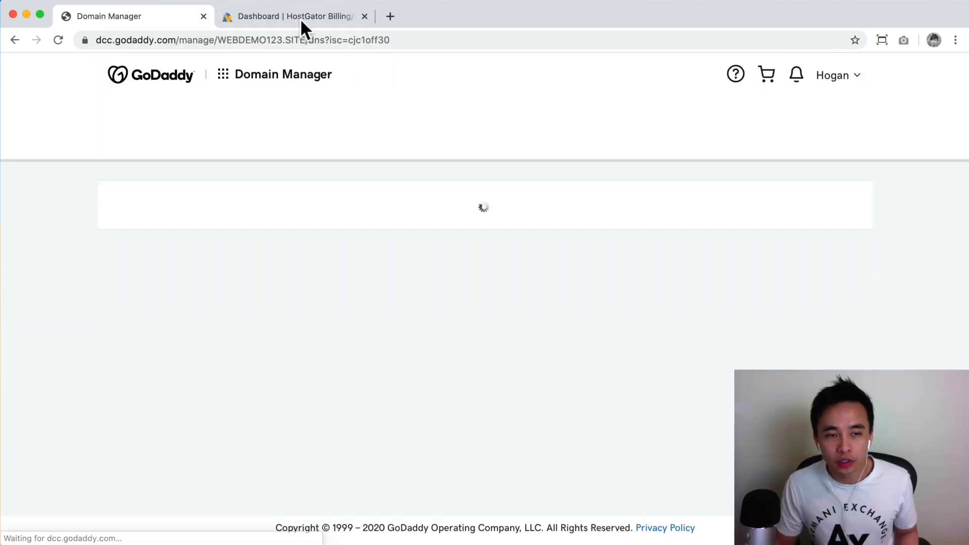
Launch cPanel for yourstore23.com and select primary nameserver ns8537.hostgator.com.
{"action": "left_click", "coordinate": [295, 16]}
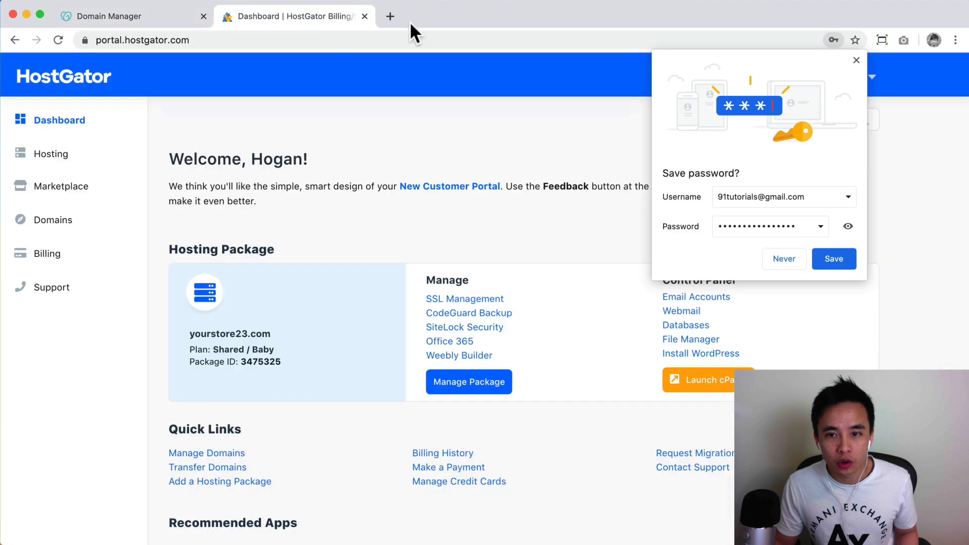
{"action": "left_click", "coordinate": [856, 60]}
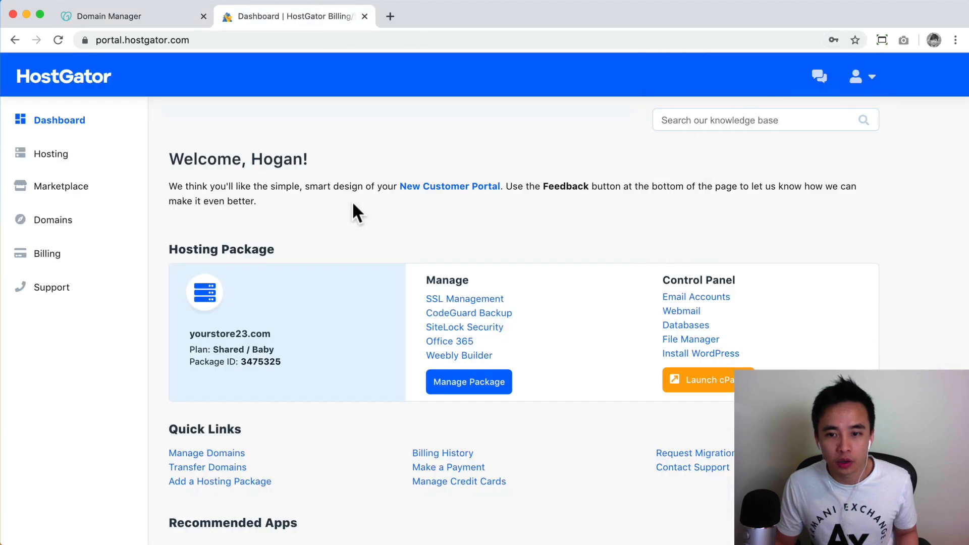
{"action": "mouse_move", "coordinate": [122, 181]}
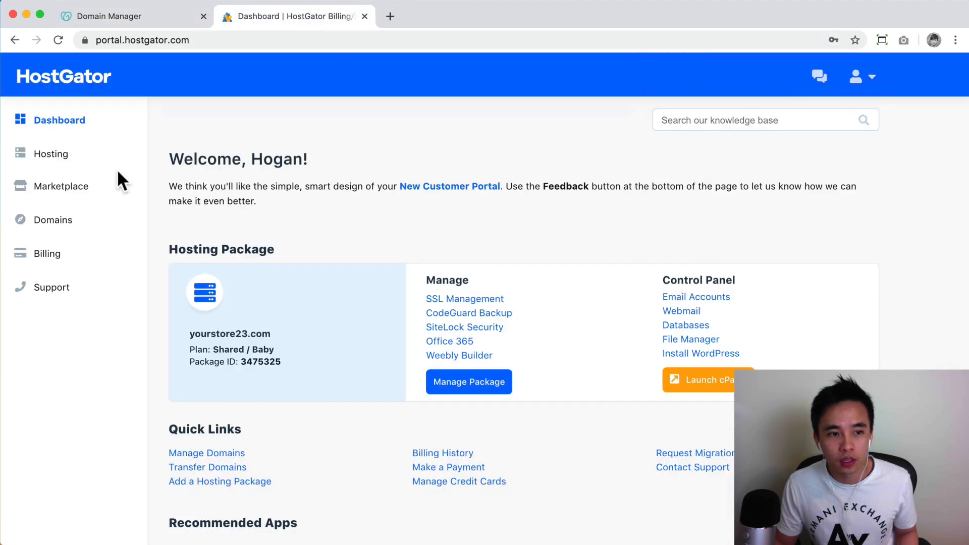
{"action": "left_click", "coordinate": [51, 154]}
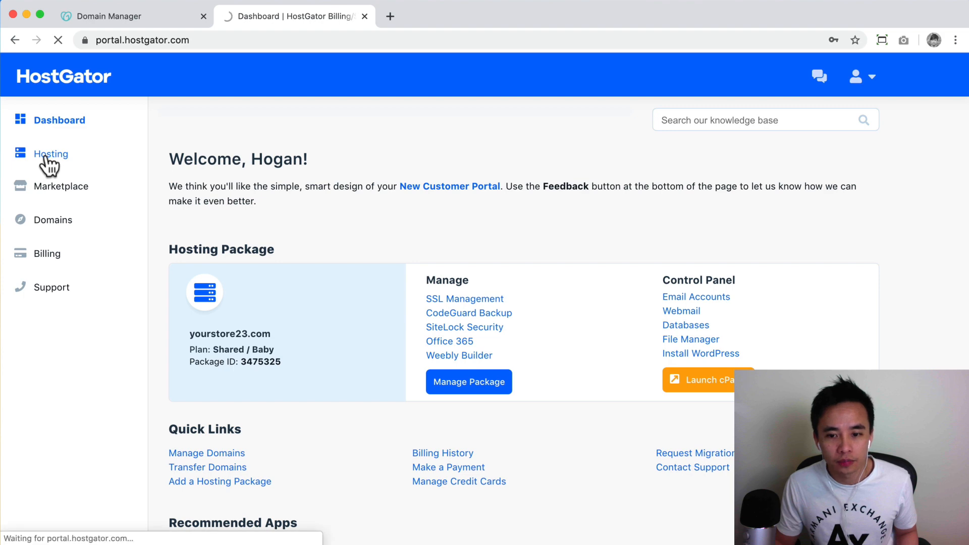
{"action": "left_click", "coordinate": [50, 154]}
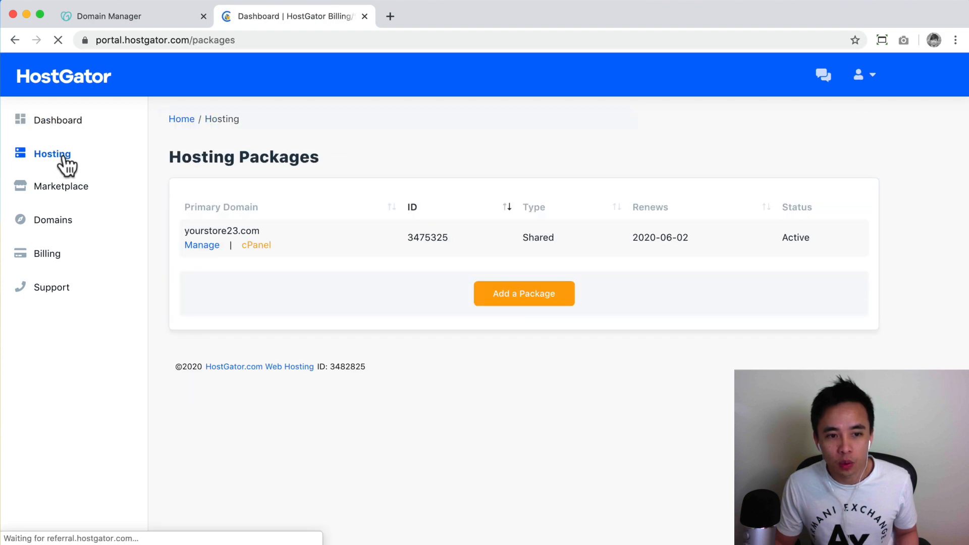
{"action": "left_click", "coordinate": [256, 245]}
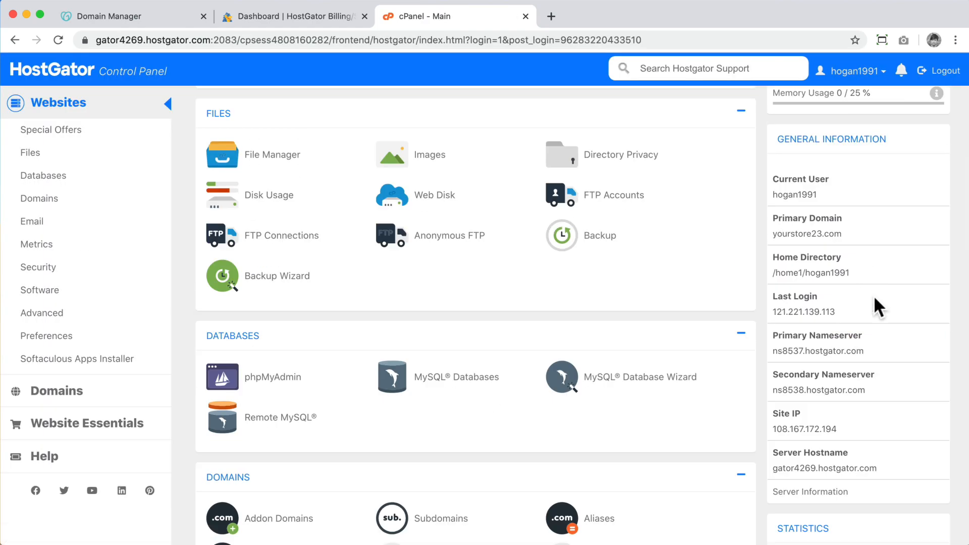
{"action": "double_click", "coordinate": [818, 351]}
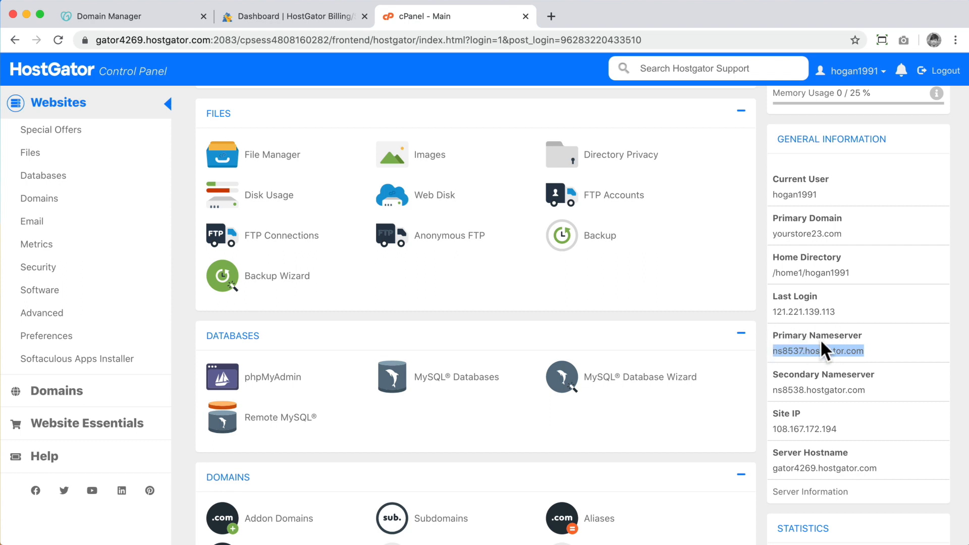
Switch webdemo123.site to custom nameservers, entering ns8537.hostgator.com as nameserver 1.
{"action": "left_click", "coordinate": [106, 16]}
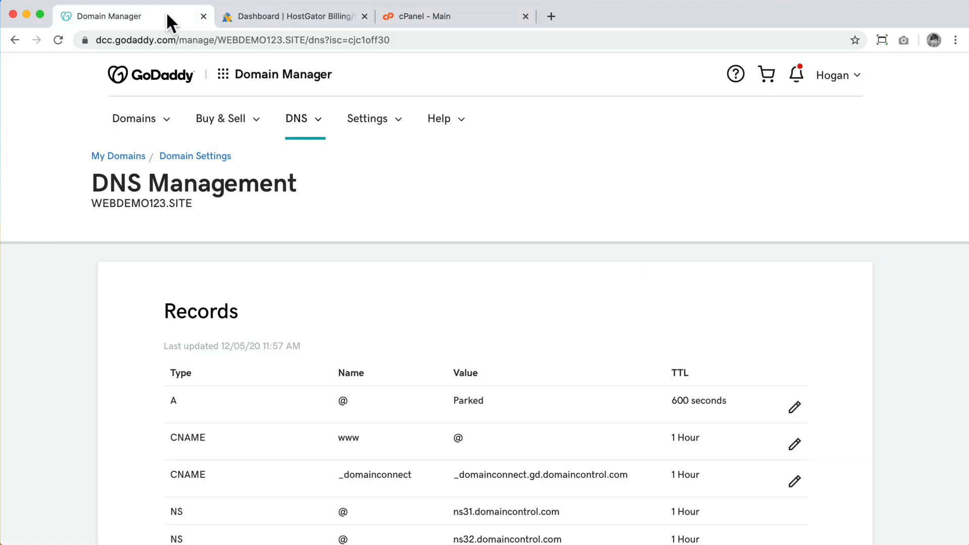
{"action": "scroll", "scroll_direction": "down", "scroll_amount": 3}
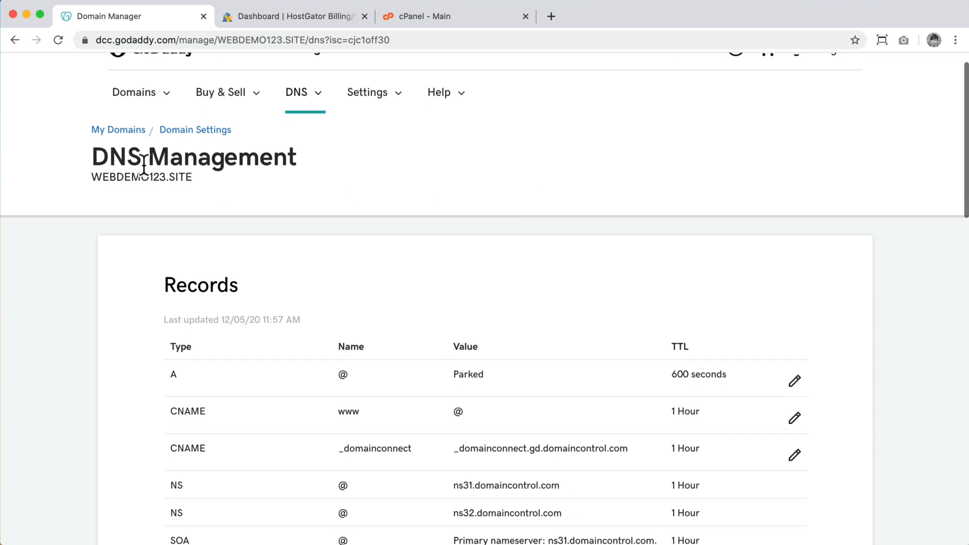
{"action": "scroll", "scroll_direction": "down", "scroll_amount": 3}
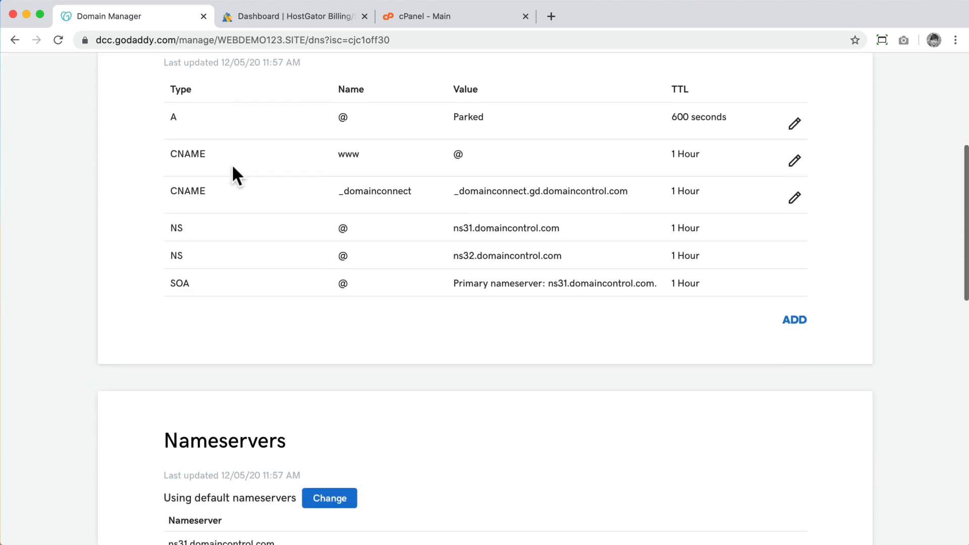
{"action": "scroll", "scroll_direction": "down", "scroll_amount": 3}
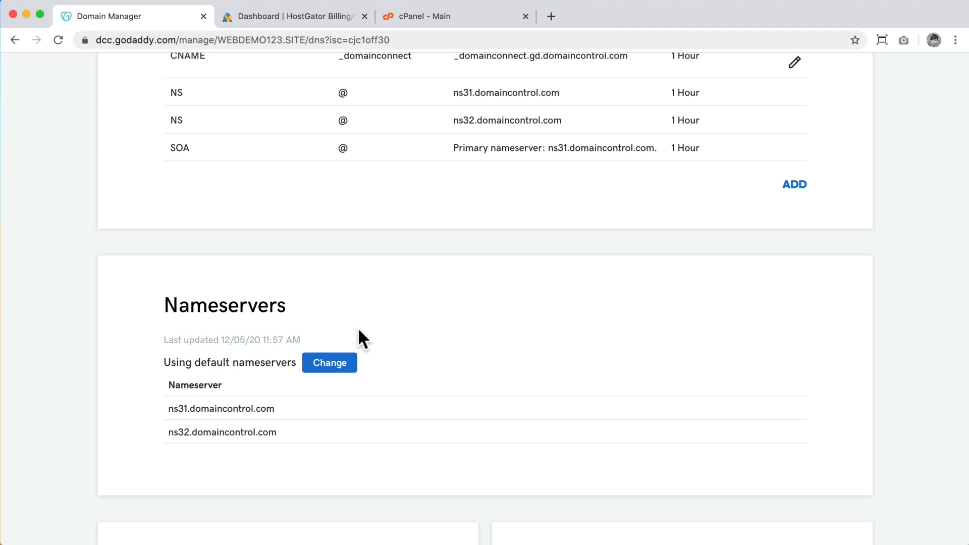
{"action": "scroll", "scroll_direction": "down", "scroll_amount": 3}
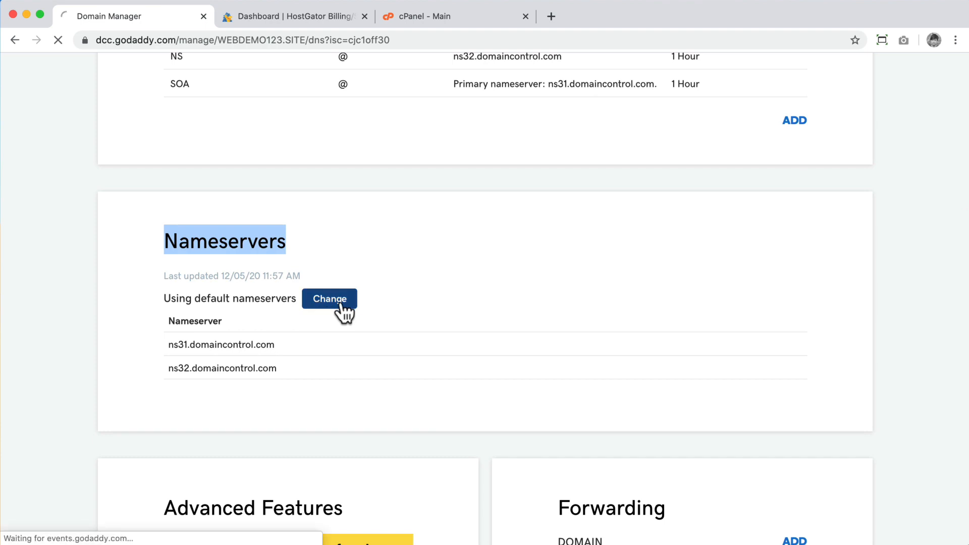
{"action": "left_click", "coordinate": [330, 299]}
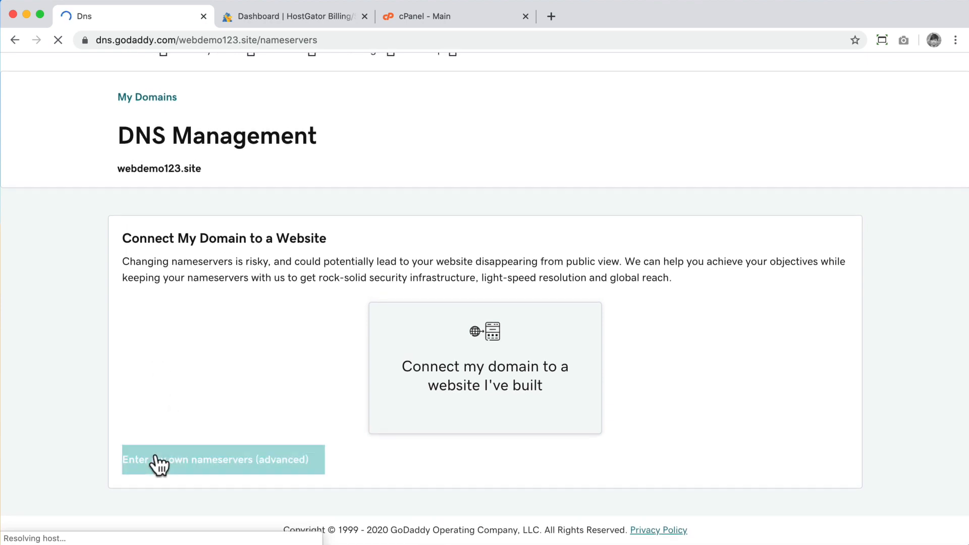
{"action": "left_click", "coordinate": [223, 459]}
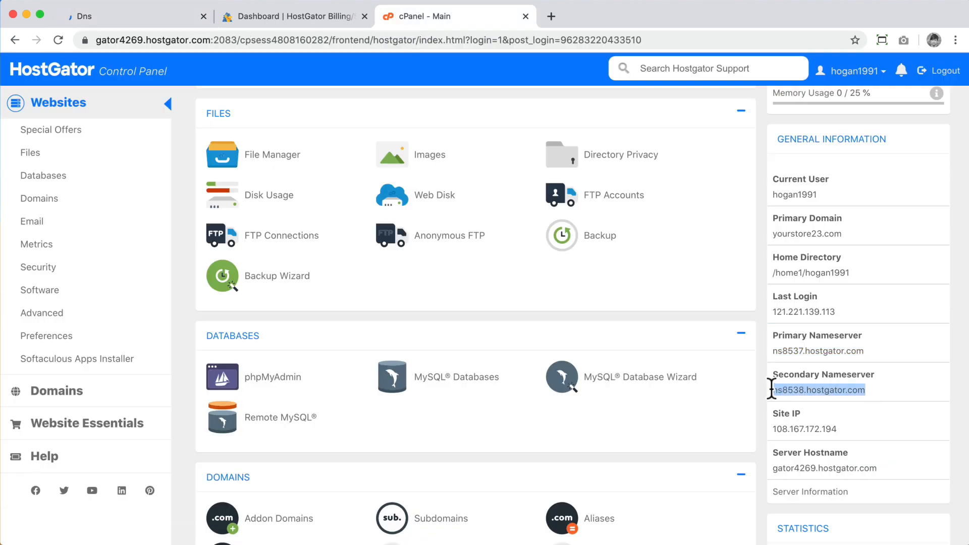
{"action": "left_click", "coordinate": [90, 15]}
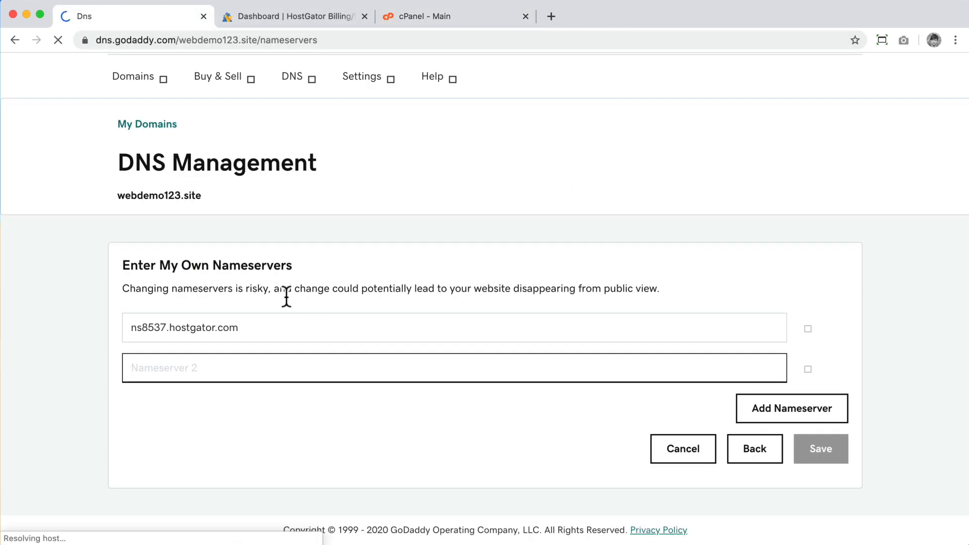
{"action": "left_click", "coordinate": [821, 449]}
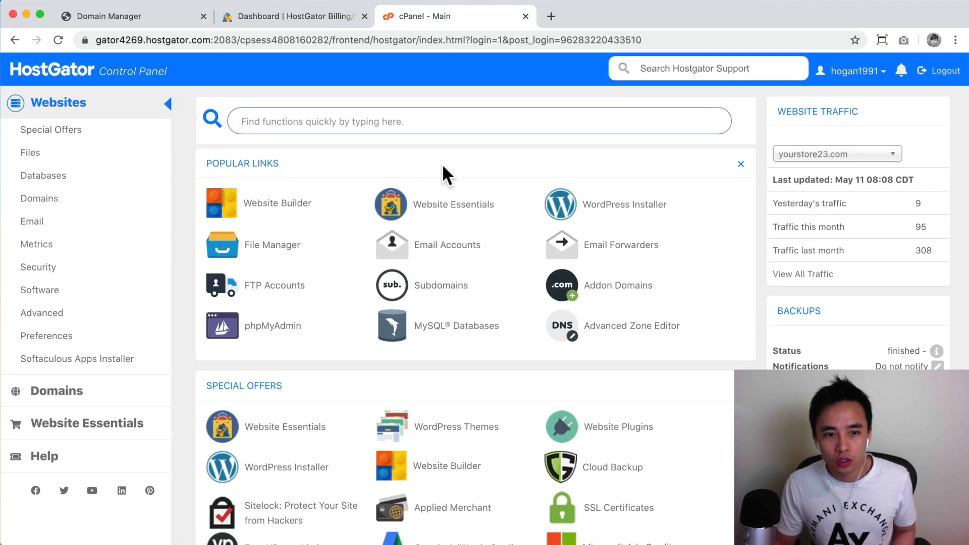
Open cPanel Addon Domains and copy webdemo123.site from the Domain Manager address bar.
{"action": "scroll", "scroll_direction": "down", "scroll_amount": 3}
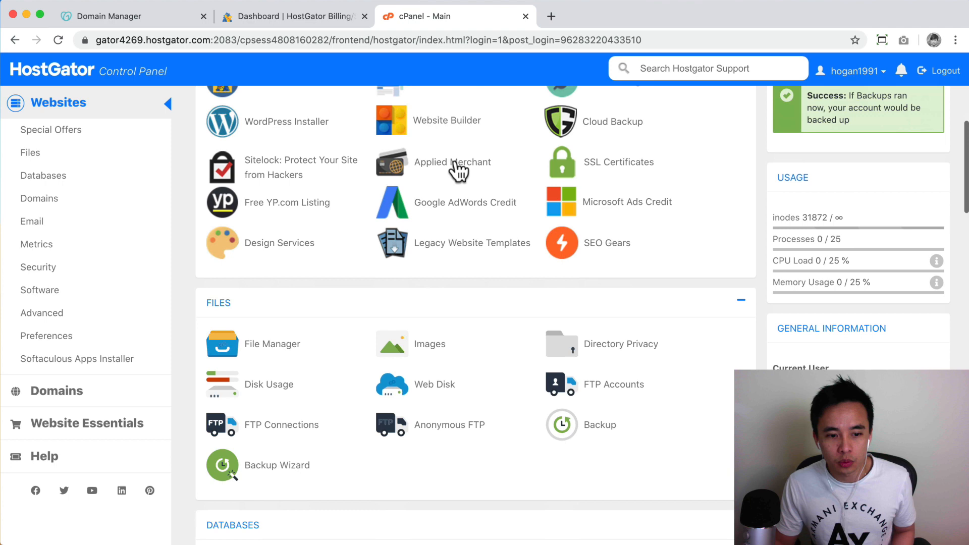
{"action": "scroll", "scroll_direction": "down", "scroll_amount": 3}
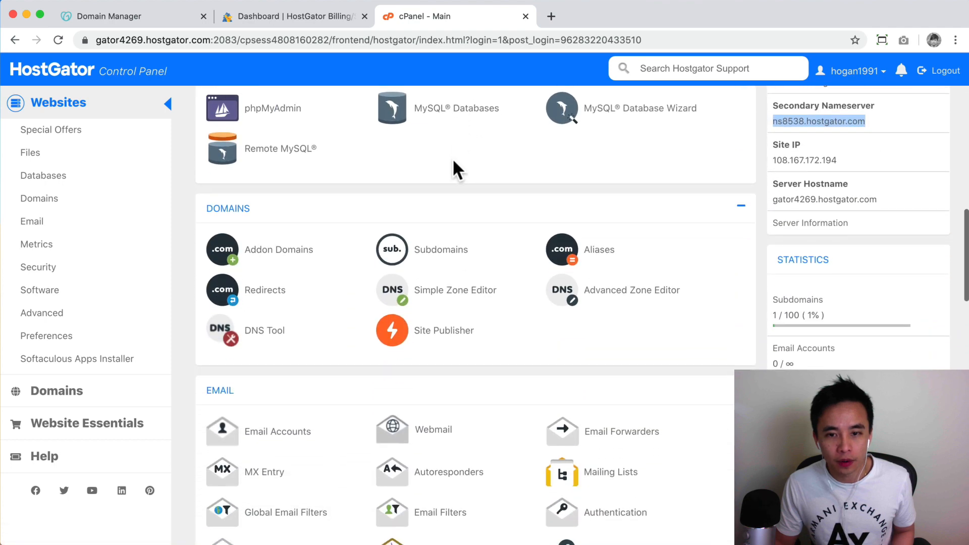
{"action": "mouse_move", "coordinate": [278, 249]}
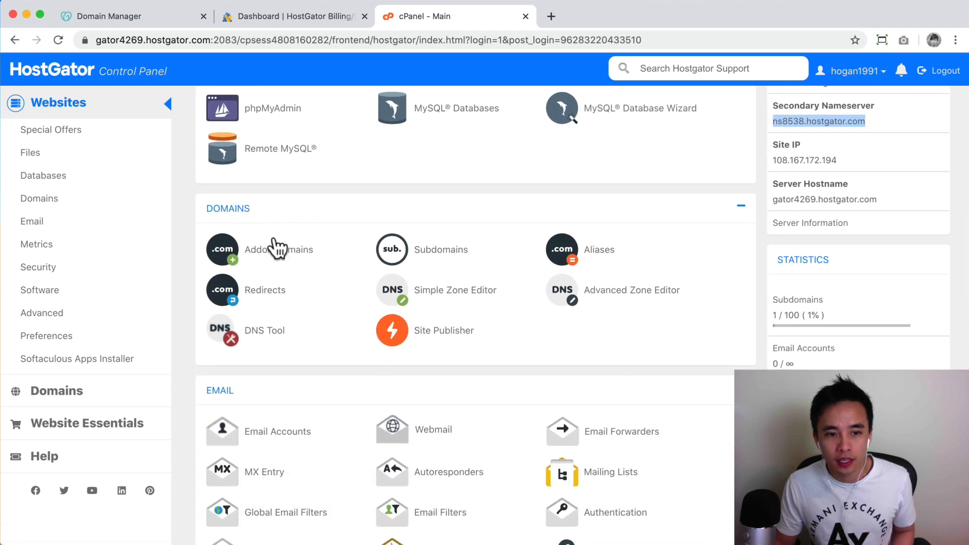
{"action": "mouse_move", "coordinate": [261, 258]}
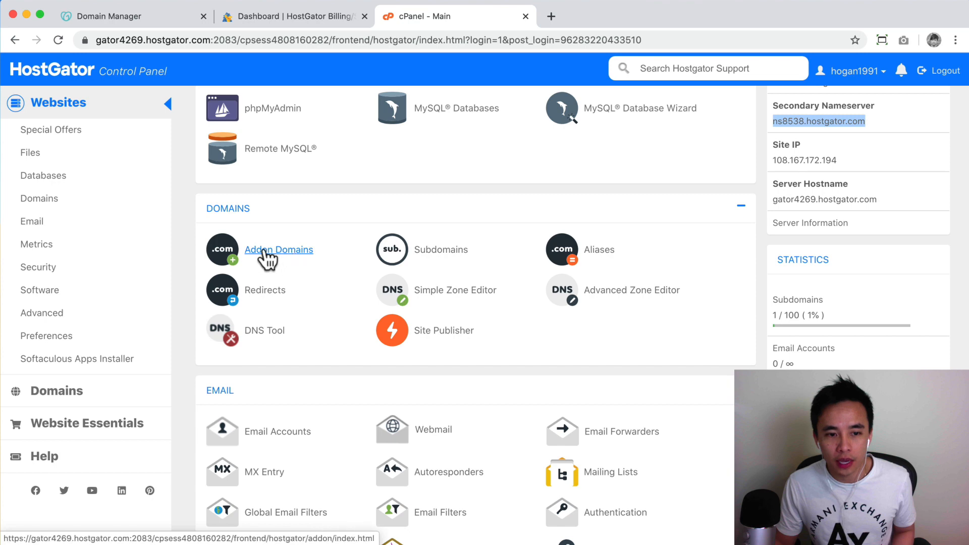
{"action": "left_click", "coordinate": [278, 250]}
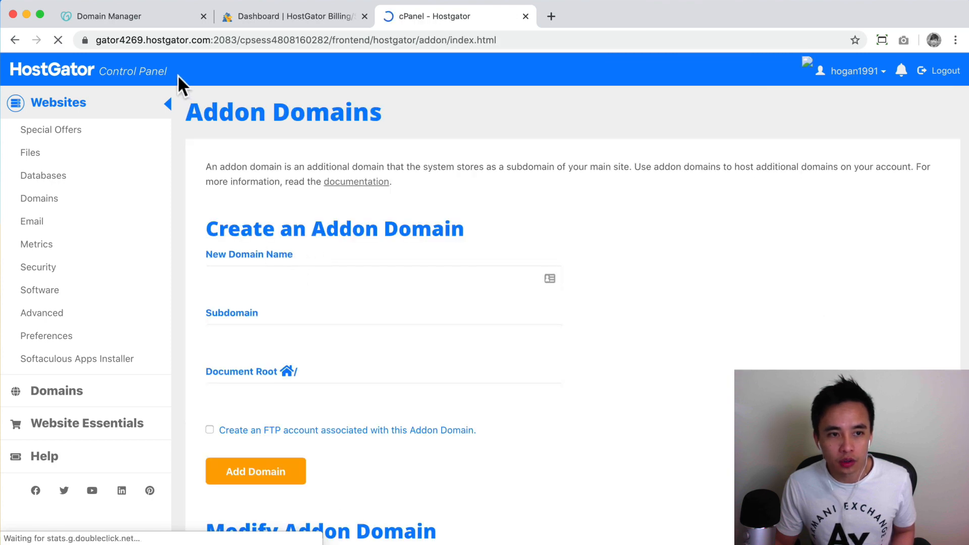
{"action": "left_click", "coordinate": [117, 16]}
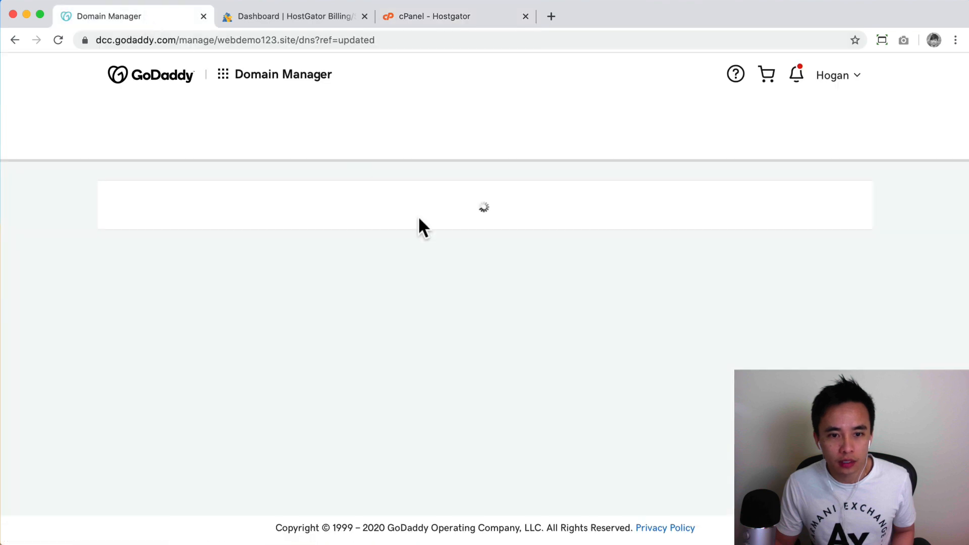
{"action": "double_click", "coordinate": [250, 41]}
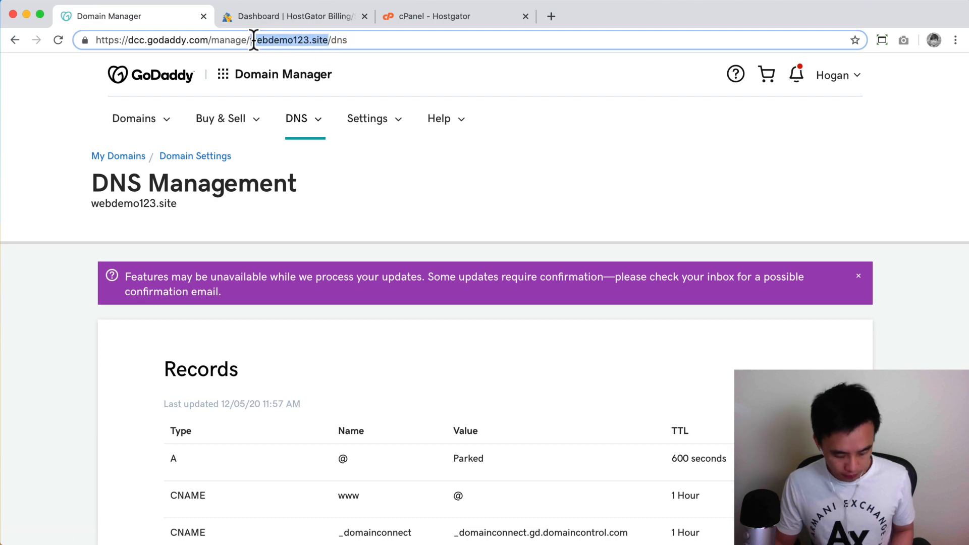
Create addon domain webdemo123.site, then return to the cPanel home page.
{"action": "left_click", "coordinate": [436, 16]}
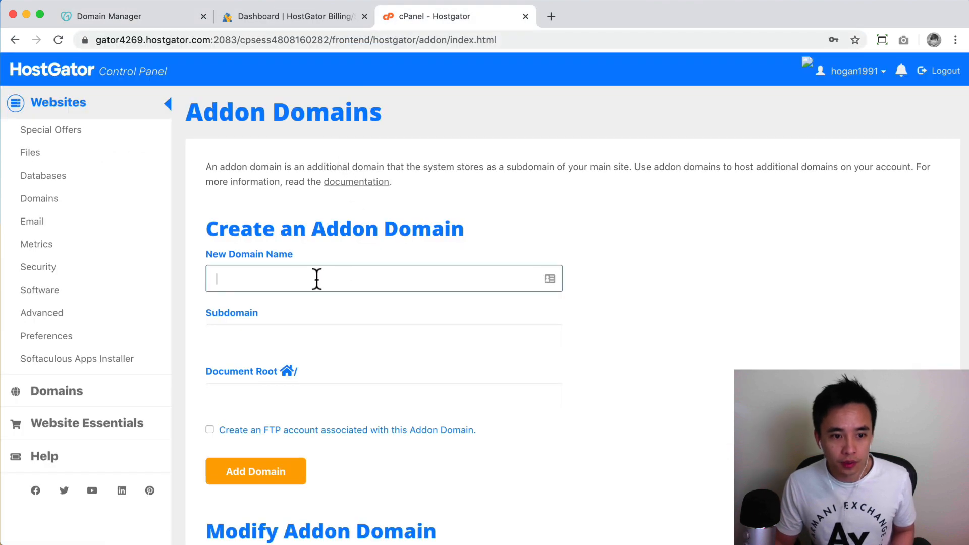
{"action": "type", "text": "wodemo123.site"}
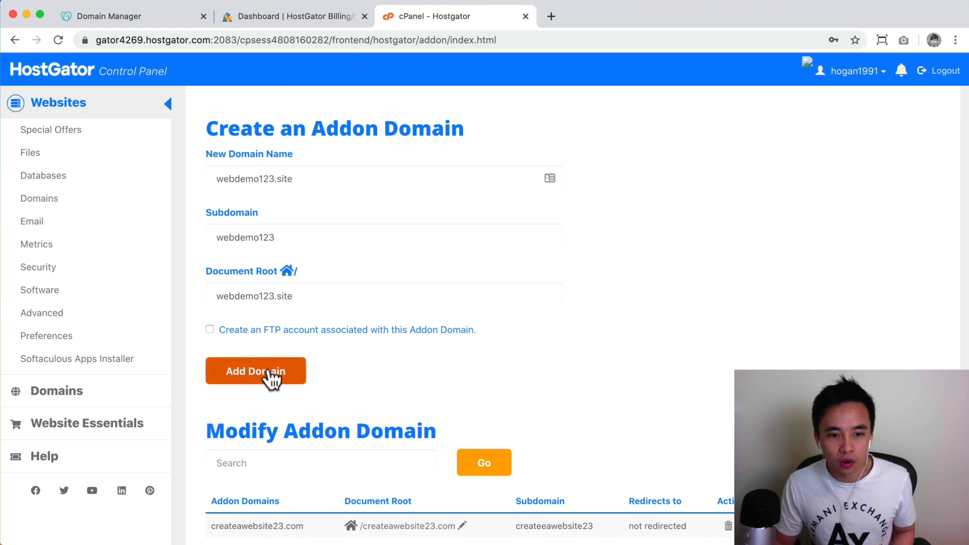
{"action": "left_click", "coordinate": [255, 371]}
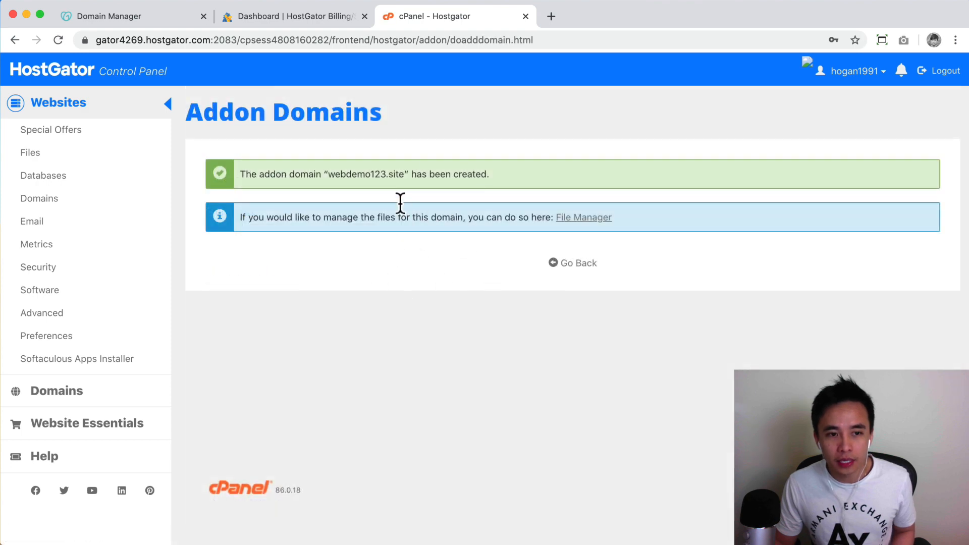
{"action": "mouse_move", "coordinate": [175, 140]}
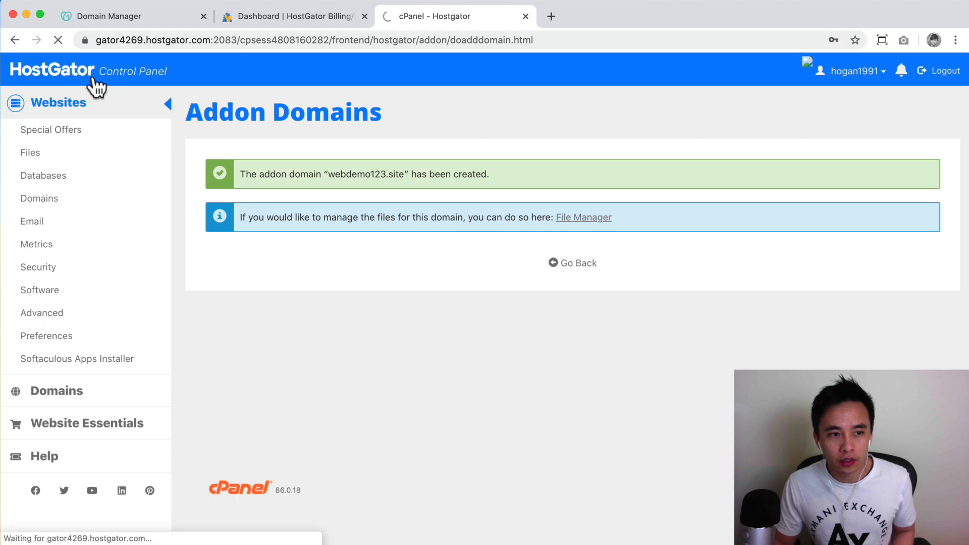
{"action": "left_click", "coordinate": [51, 71]}
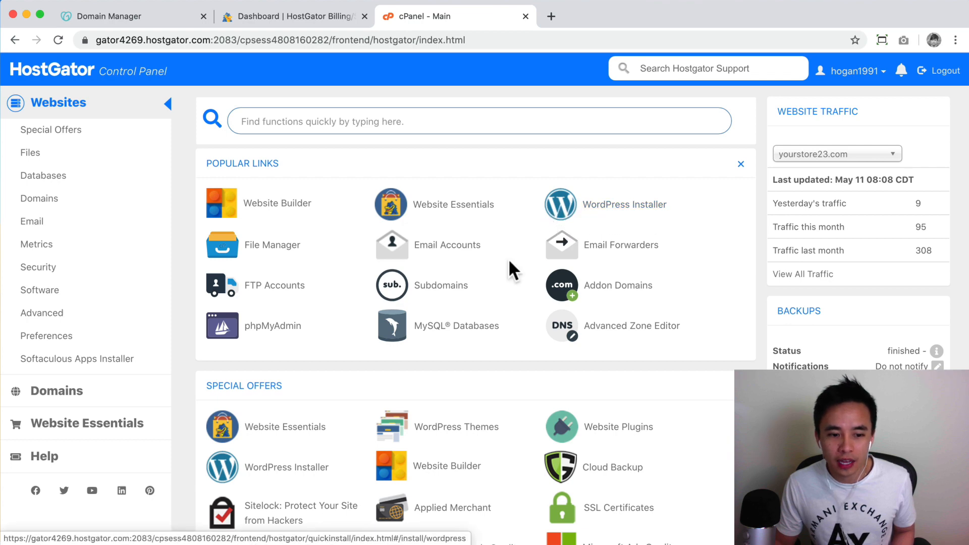
{"action": "mouse_move", "coordinate": [608, 209]}
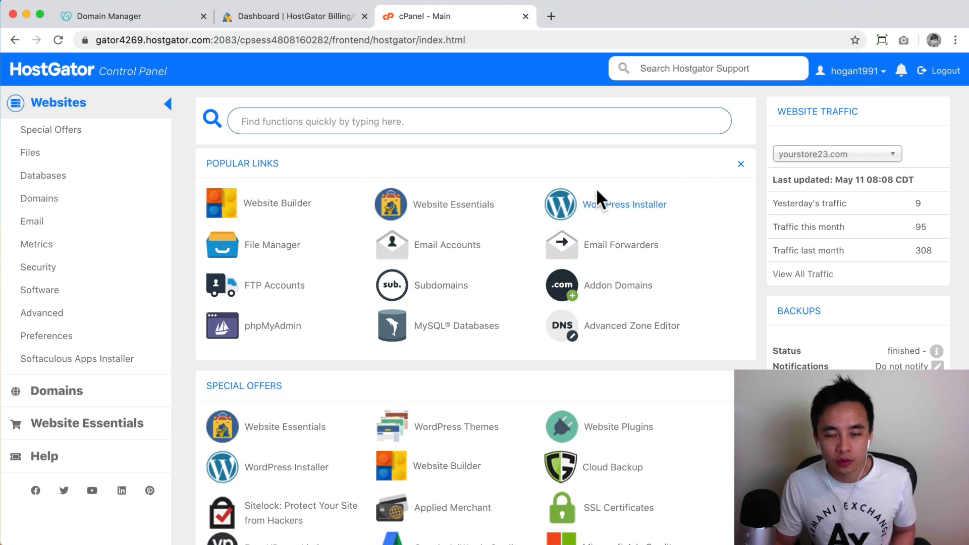
Open the WordPress installer and choose webdemo123.site as the install domain.
{"action": "left_click", "coordinate": [624, 204]}
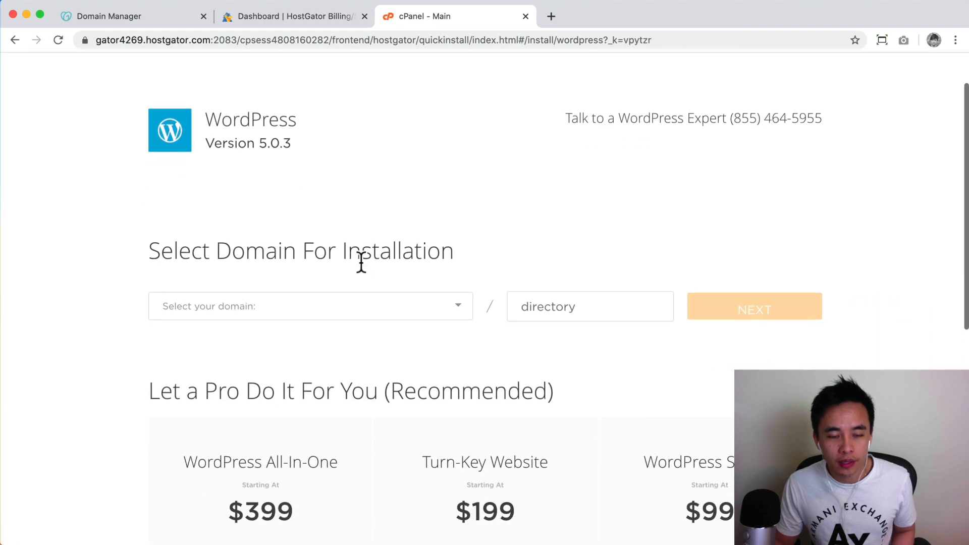
{"action": "scroll", "scroll_direction": "down", "scroll_amount": 3}
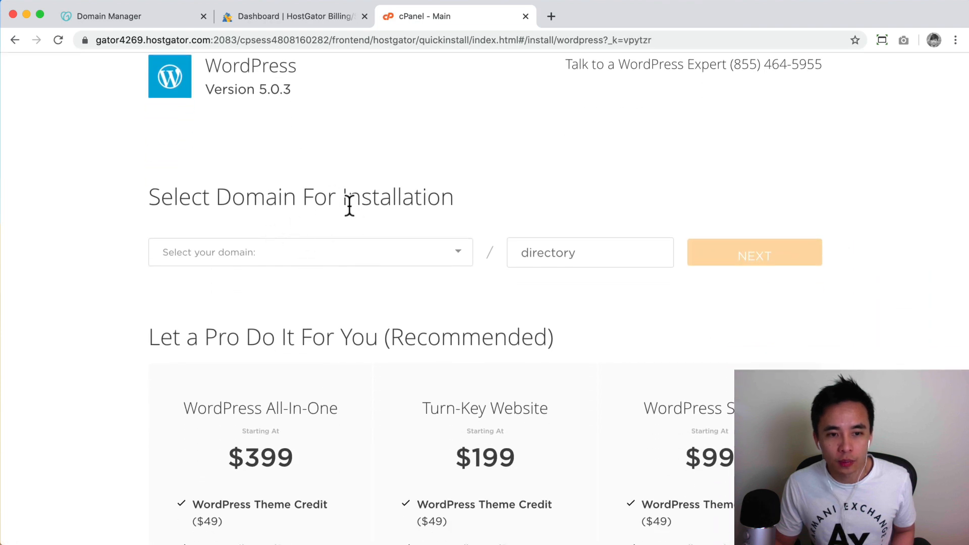
{"action": "left_click", "coordinate": [311, 252]}
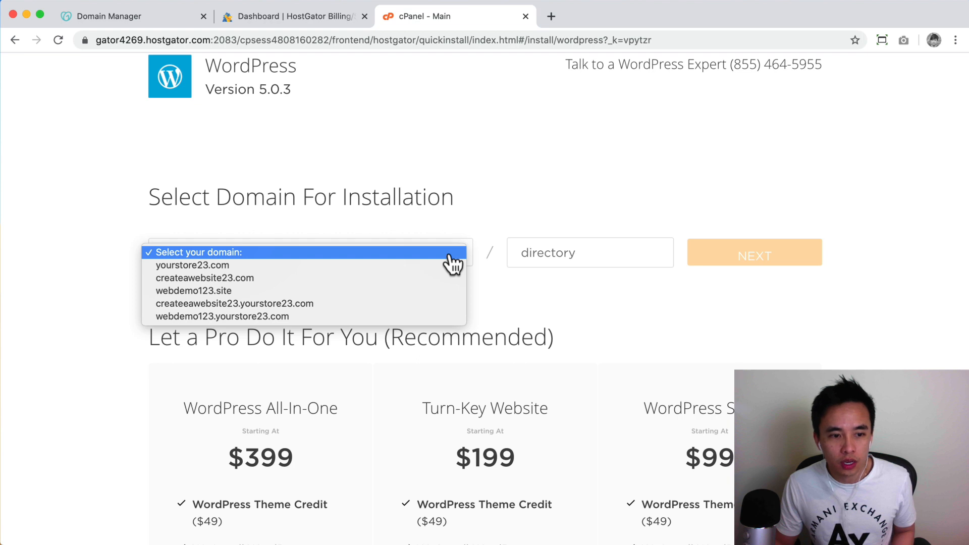
{"action": "mouse_move", "coordinate": [173, 298]}
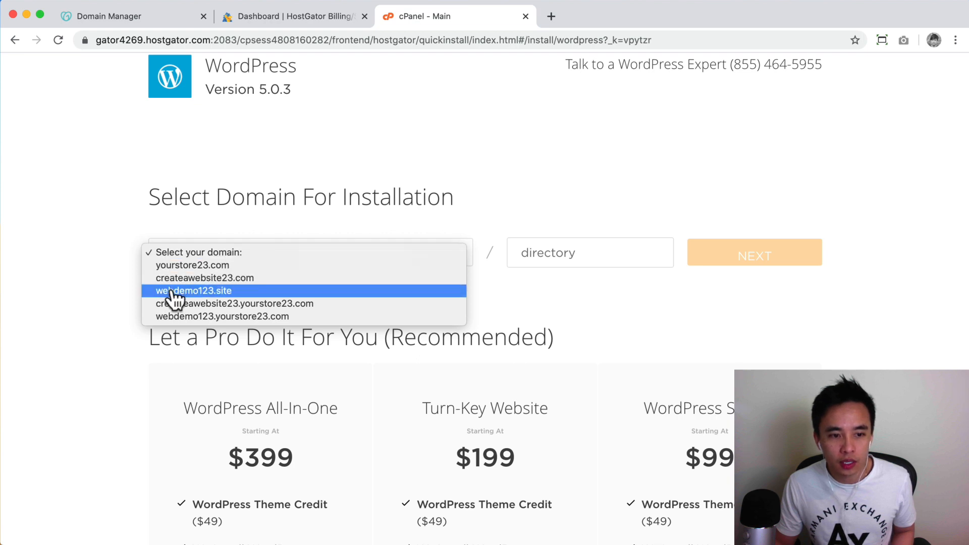
{"action": "left_click", "coordinate": [193, 291]}
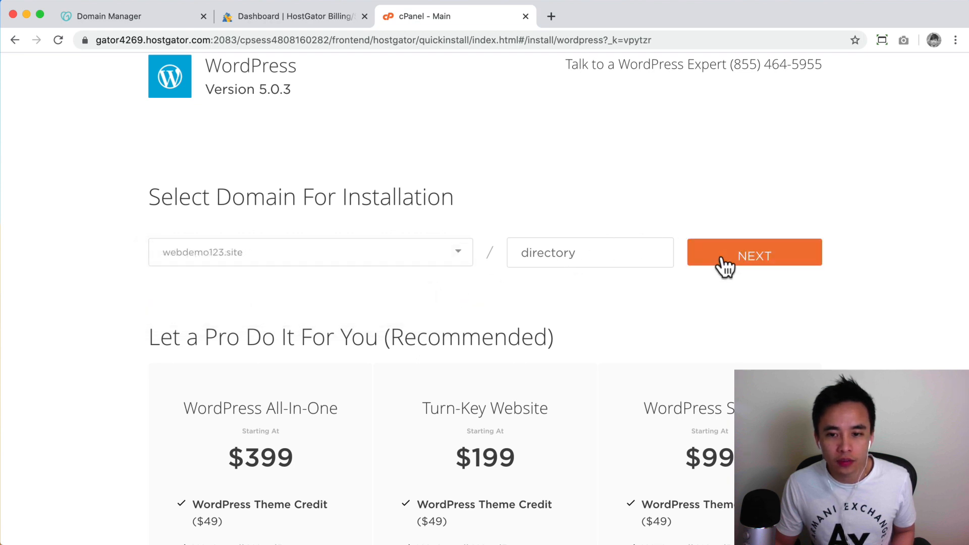
{"action": "left_click", "coordinate": [755, 253]}
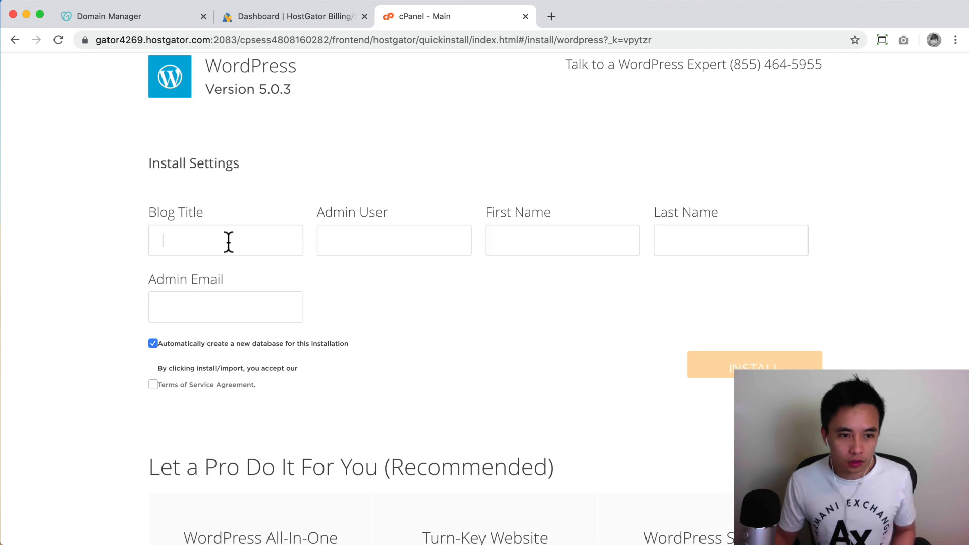
Enter blog title Test and admin username hoganchua with details, then start the install.
{"action": "type", "text": "Test"}
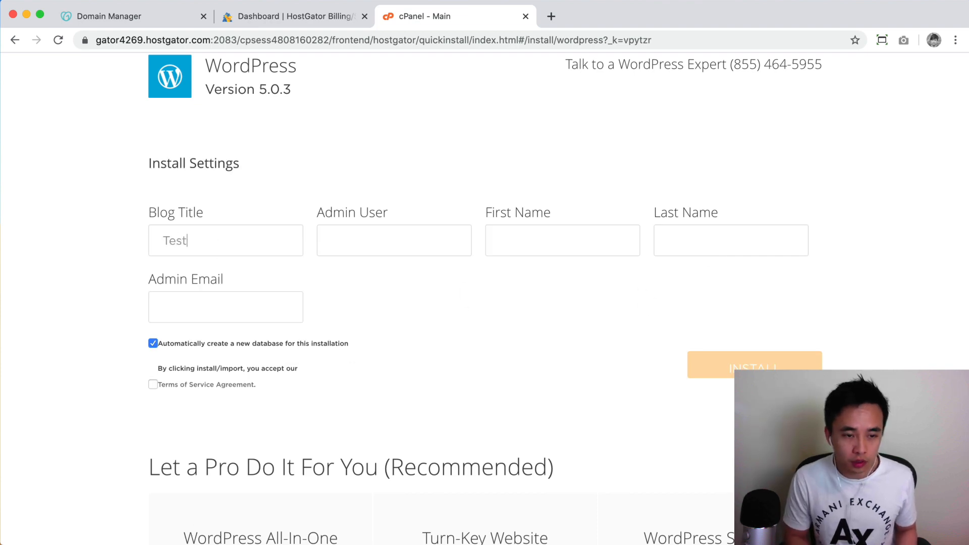
{"action": "left_click", "coordinate": [394, 240]}
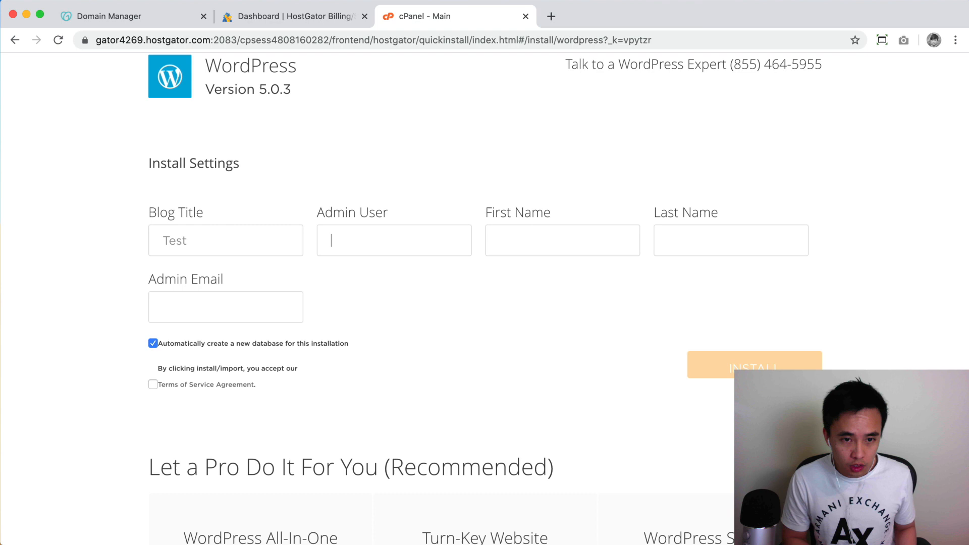
{"action": "type", "text": "hoganchua"}
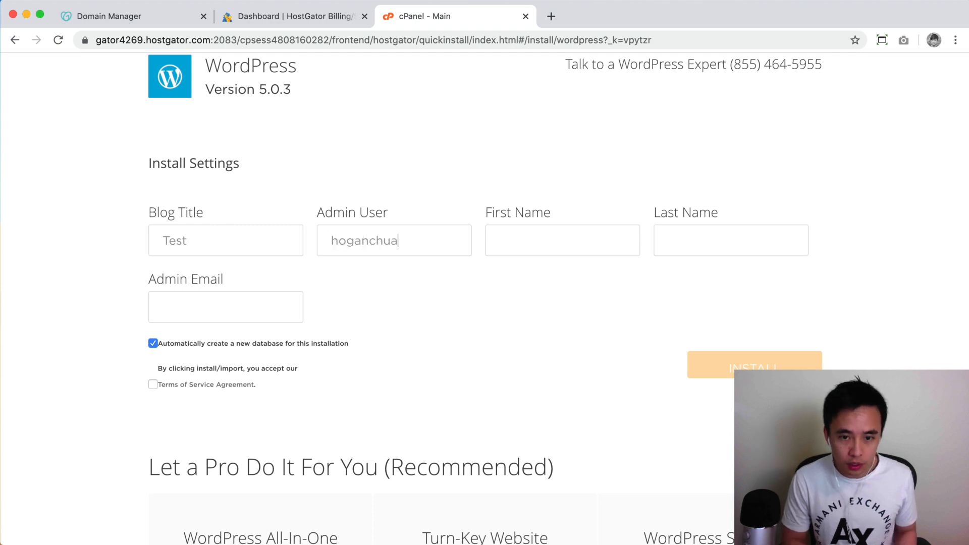
{"action": "type", "text": "Ch"}
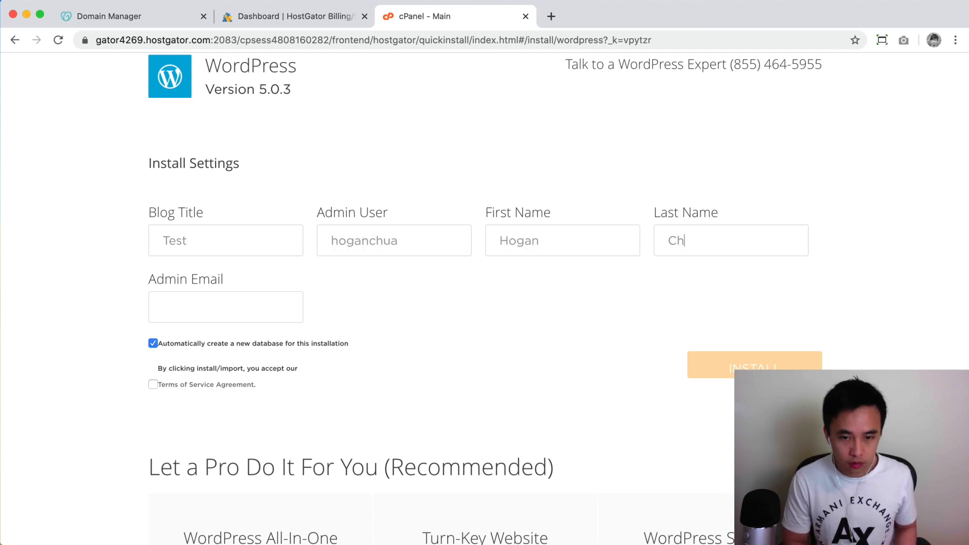
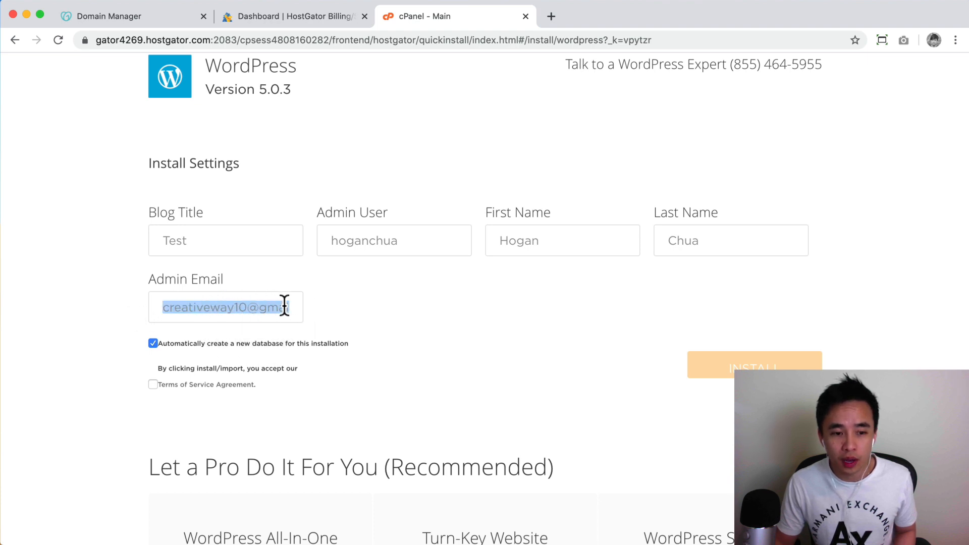
{"action": "mouse_move", "coordinate": [151, 385]}
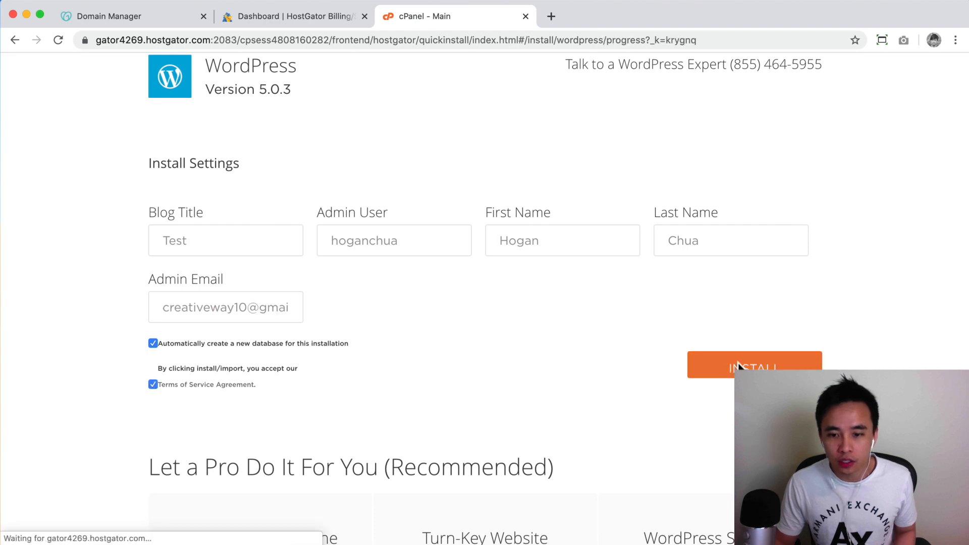
{"action": "left_click", "coordinate": [755, 365]}
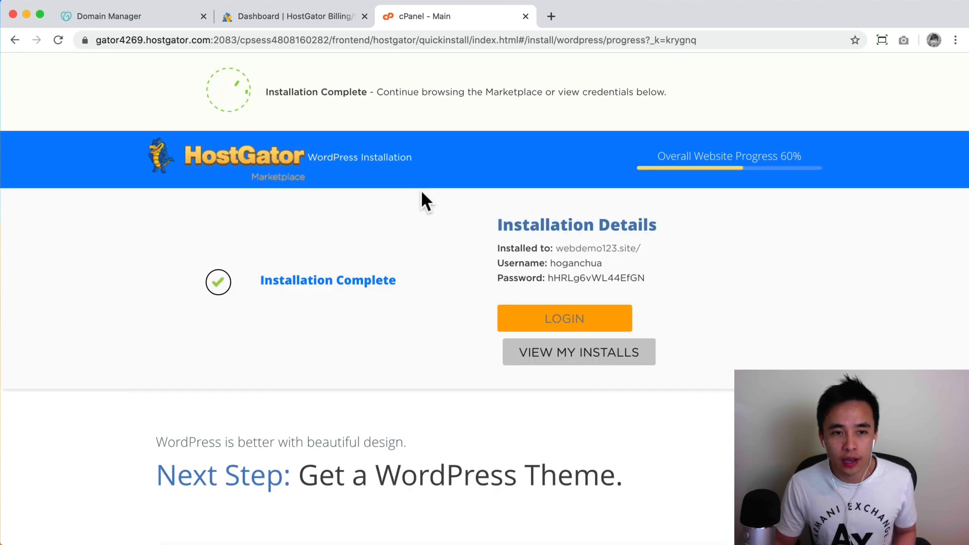
{"action": "mouse_move", "coordinate": [621, 277]}
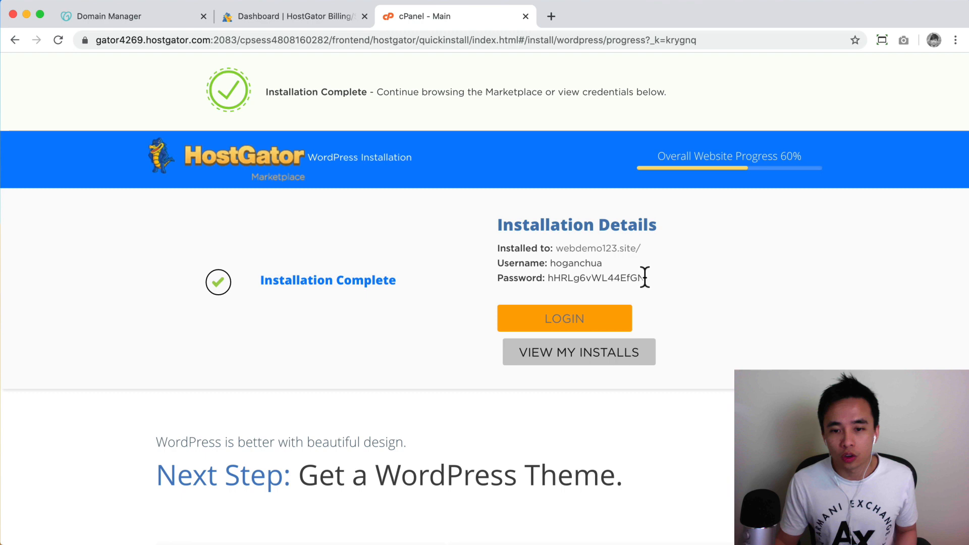
{"action": "mouse_move", "coordinate": [617, 301]}
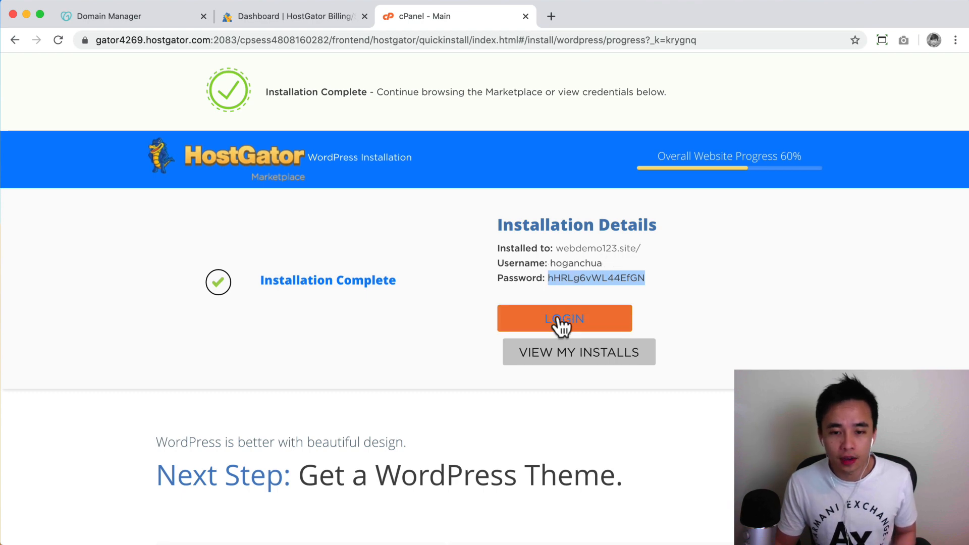
Open webdemo123.site's WordPress login page from the installation-complete screen.
{"action": "left_click", "coordinate": [565, 318]}
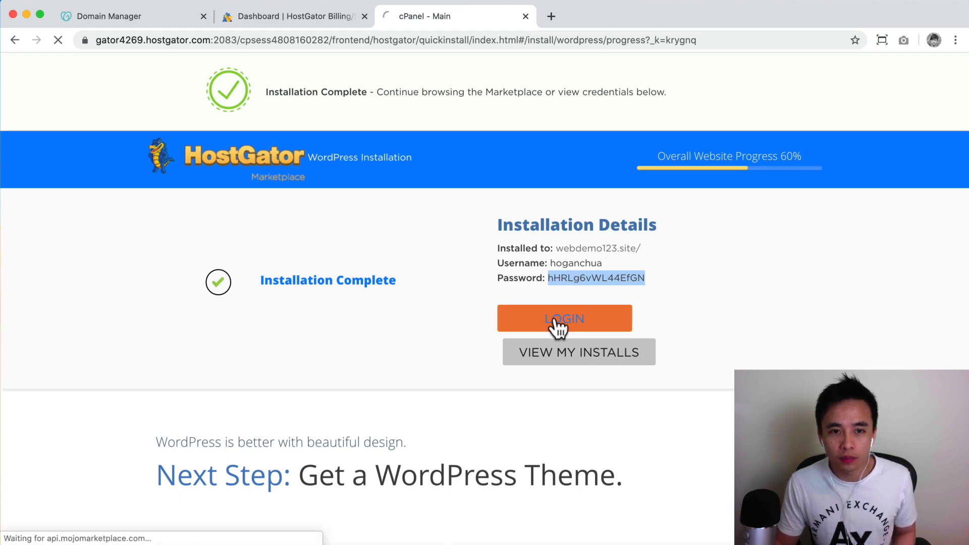
{"action": "left_click", "coordinate": [564, 318]}
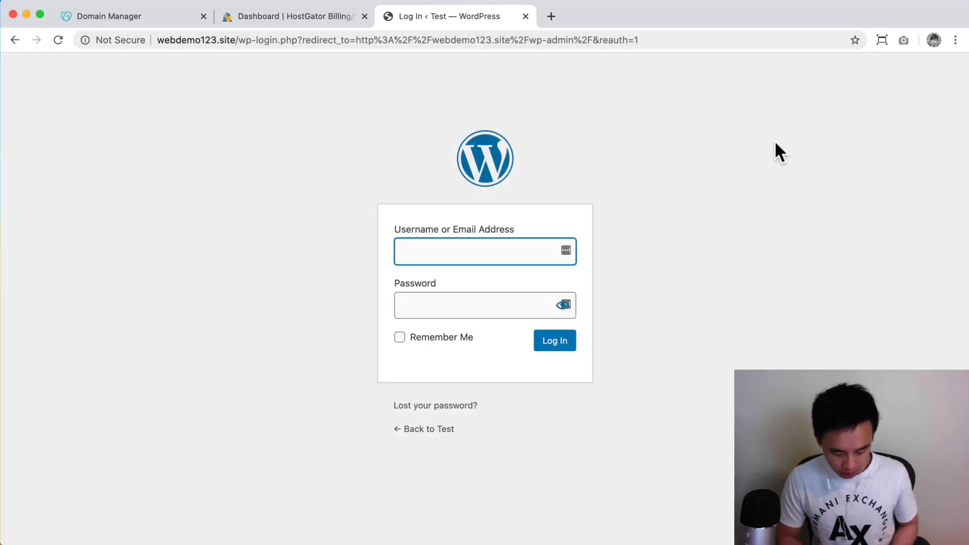
Log in to WordPress as hoganchua and confirm the administration email is correct.
{"action": "type", "text": "hoganchua"}
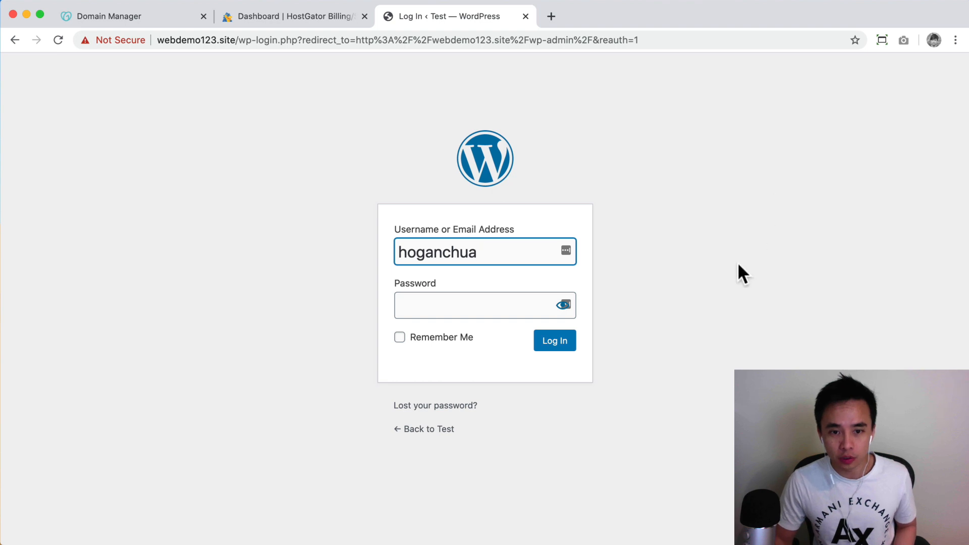
{"action": "type", "text": "password"}
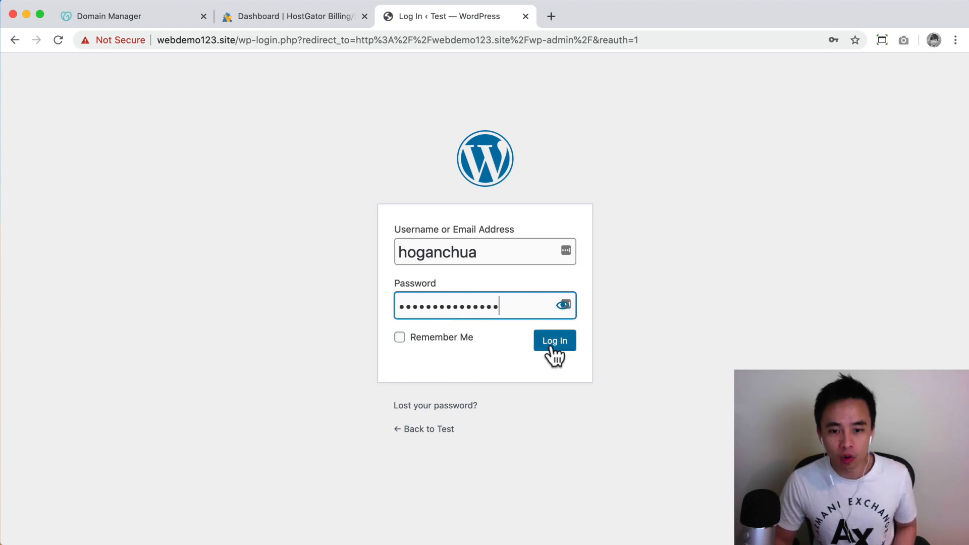
{"action": "left_click", "coordinate": [555, 341]}
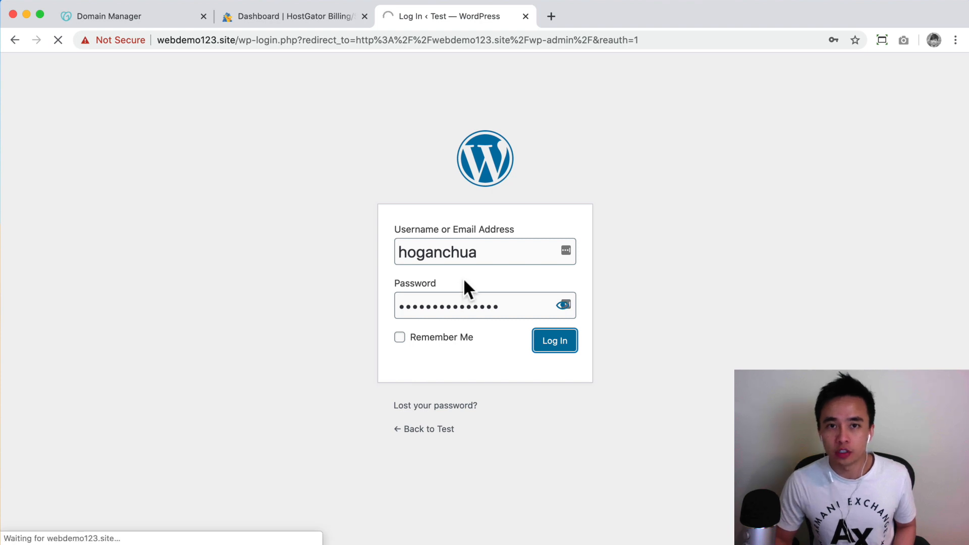
{"action": "left_click", "coordinate": [555, 340]}
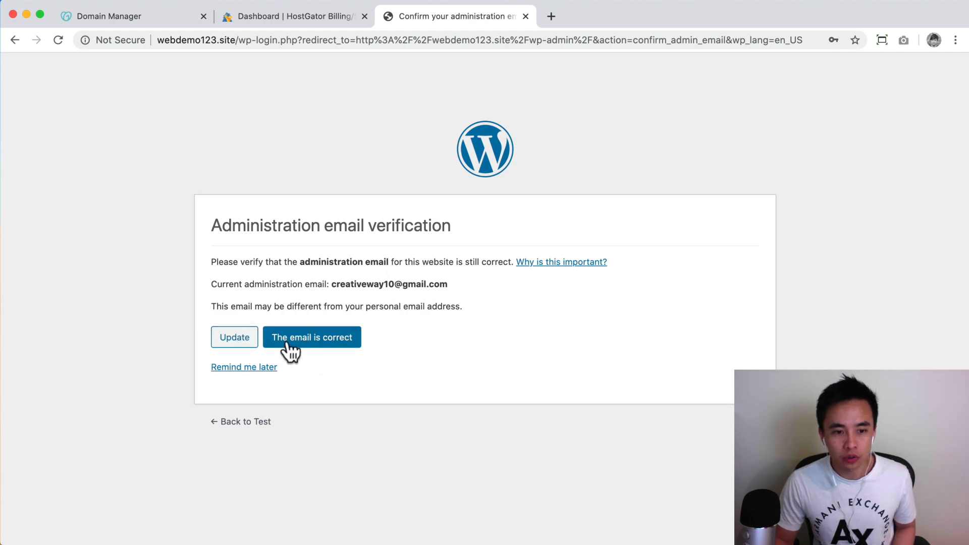
{"action": "left_click", "coordinate": [311, 337]}
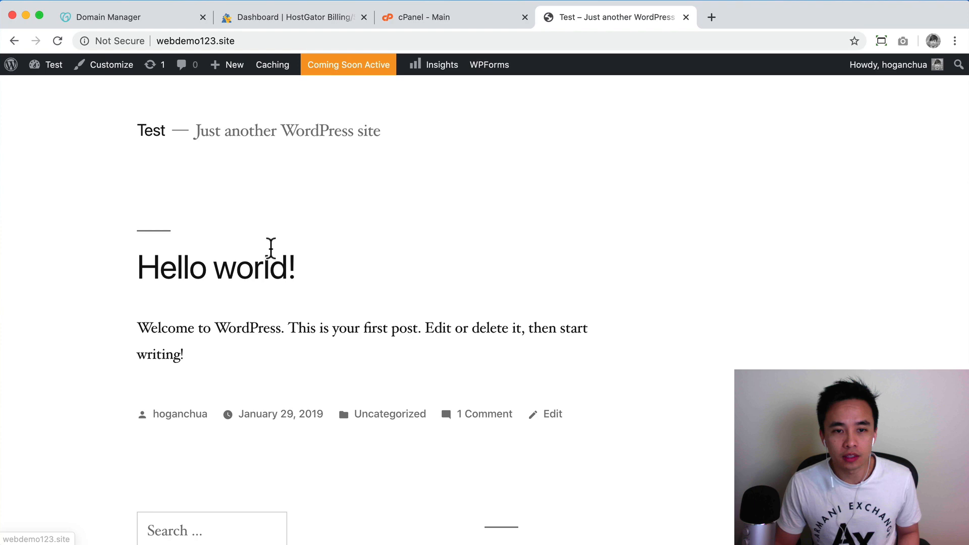
{"action": "mouse_move", "coordinate": [53, 64]}
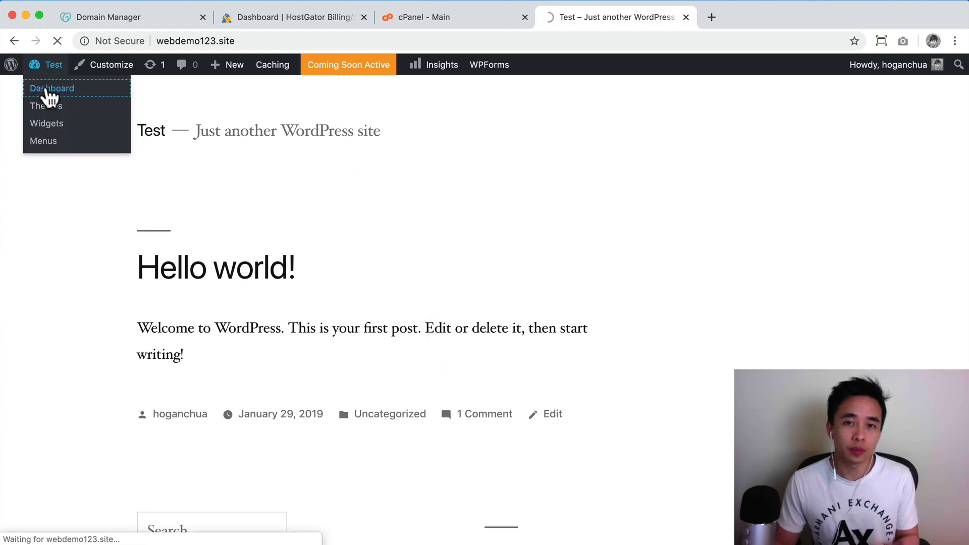
Open the webdemo123.site Dashboard from the admin bar, noting the 'Not Secure' label.
{"action": "left_click", "coordinate": [52, 89]}
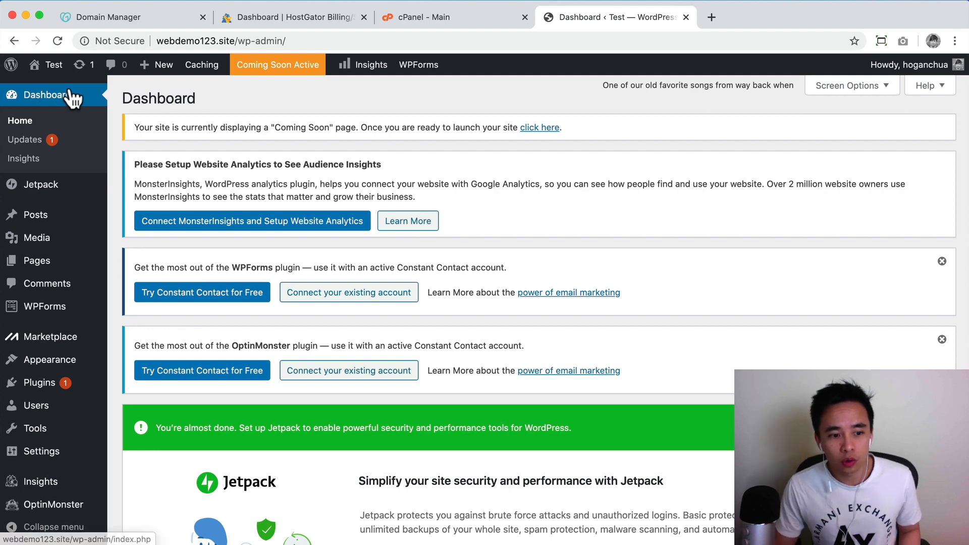
{"action": "mouse_move", "coordinate": [162, 48]}
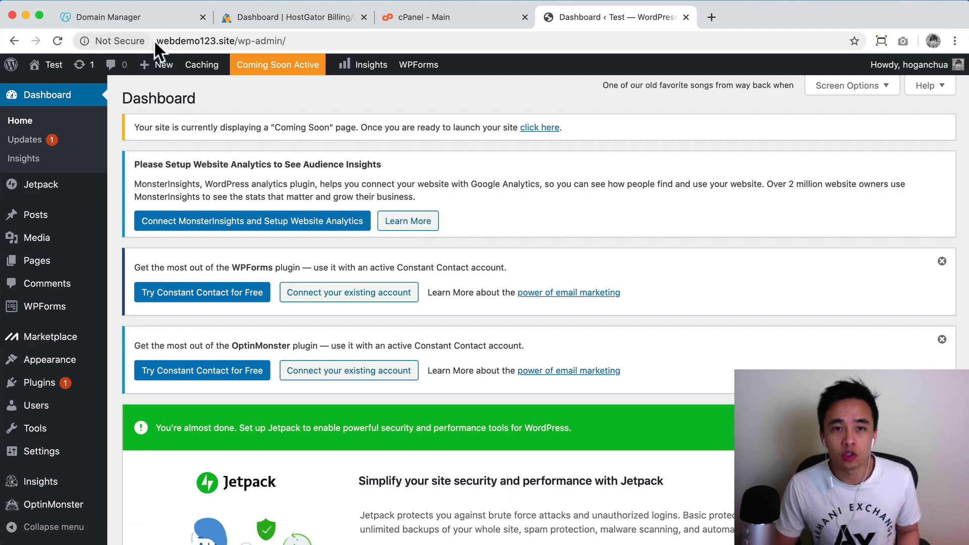
{"action": "mouse_move", "coordinate": [115, 46]}
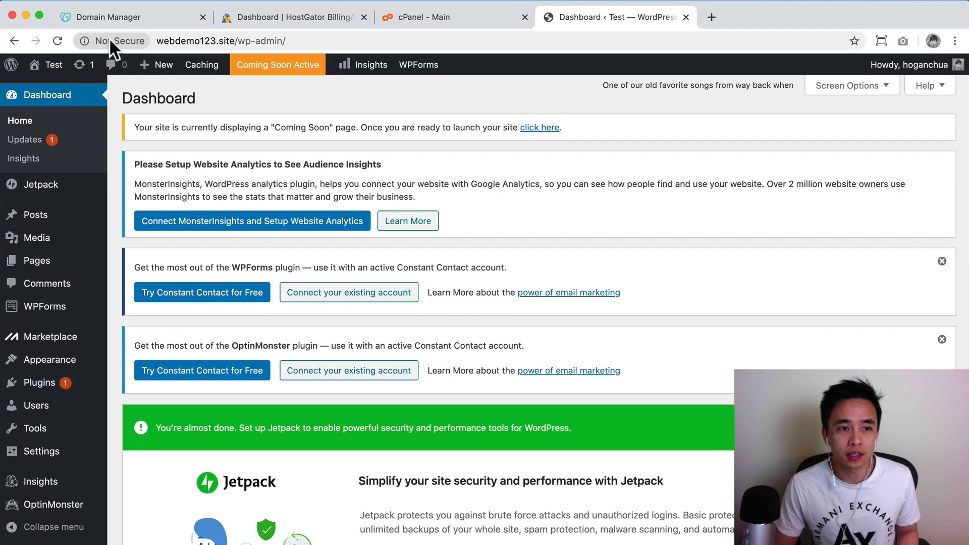
{"action": "mouse_move", "coordinate": [124, 45]}
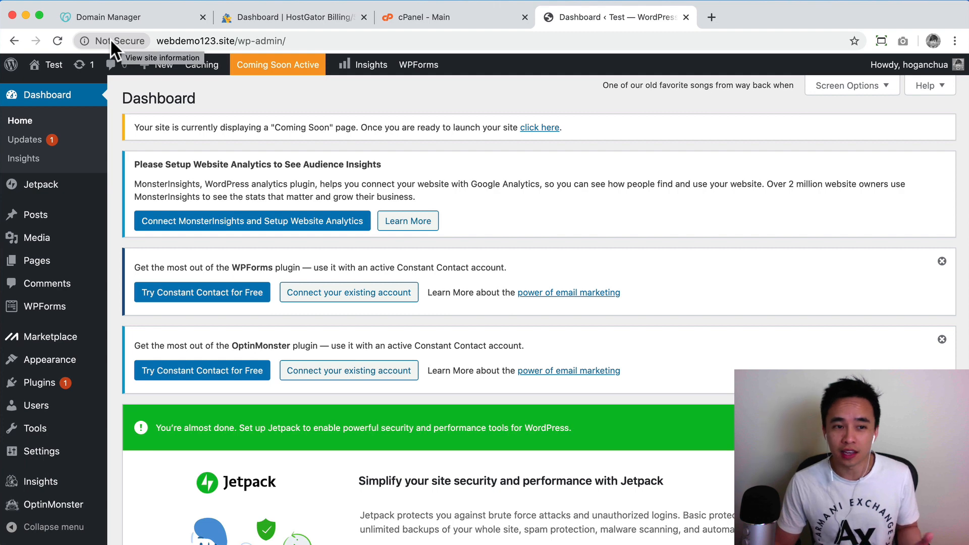
{"action": "mouse_move", "coordinate": [246, 158]}
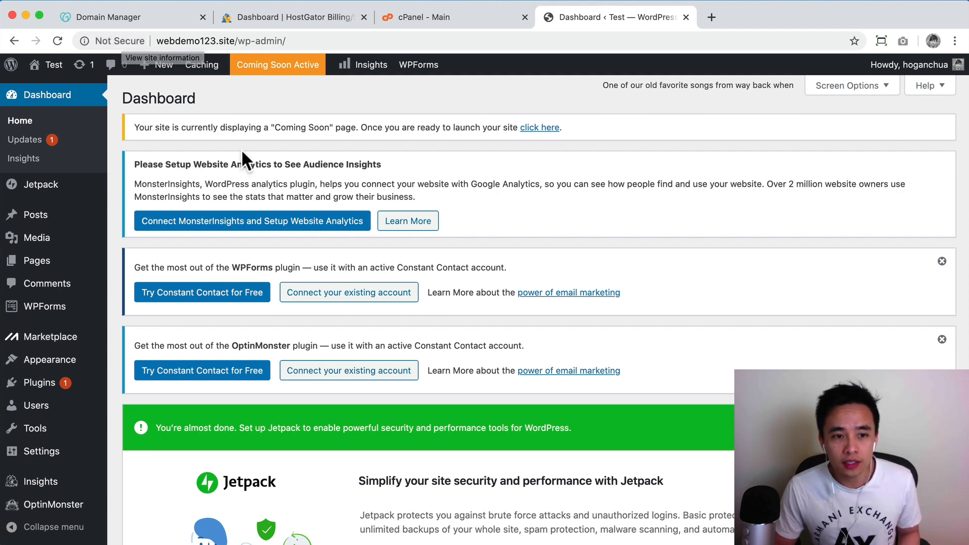
{"action": "mouse_move", "coordinate": [299, 21]}
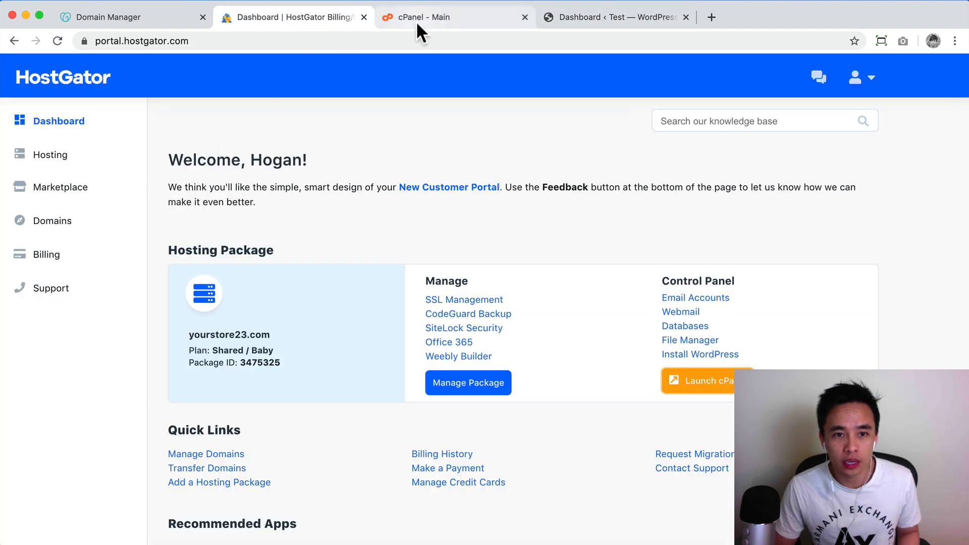
Check that webdemo123.site's Let's Encrypt certificate in cPanel SSL Certificates is Pending.
{"action": "left_click", "coordinate": [428, 17]}
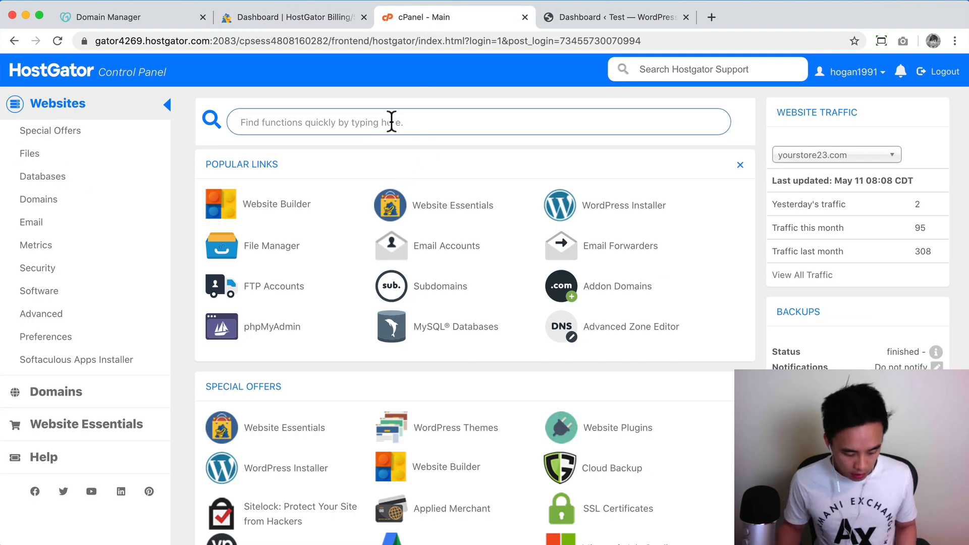
{"action": "type", "text": "SSl"}
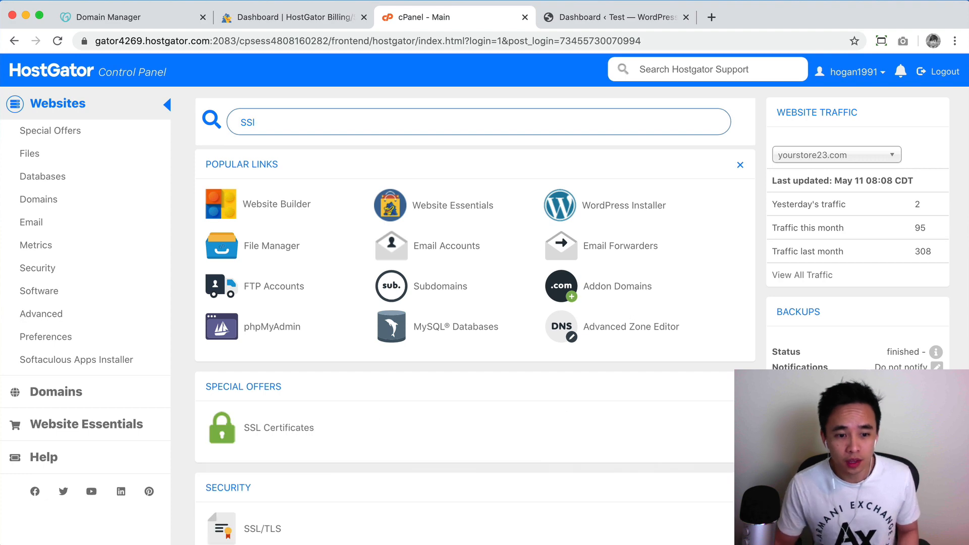
{"action": "left_click", "coordinate": [279, 427]}
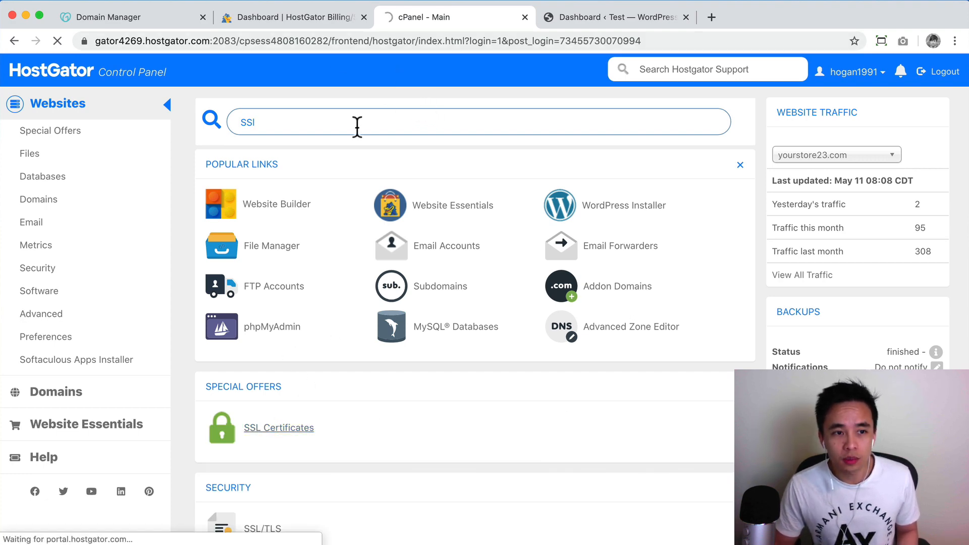
{"action": "mouse_move", "coordinate": [447, 106]}
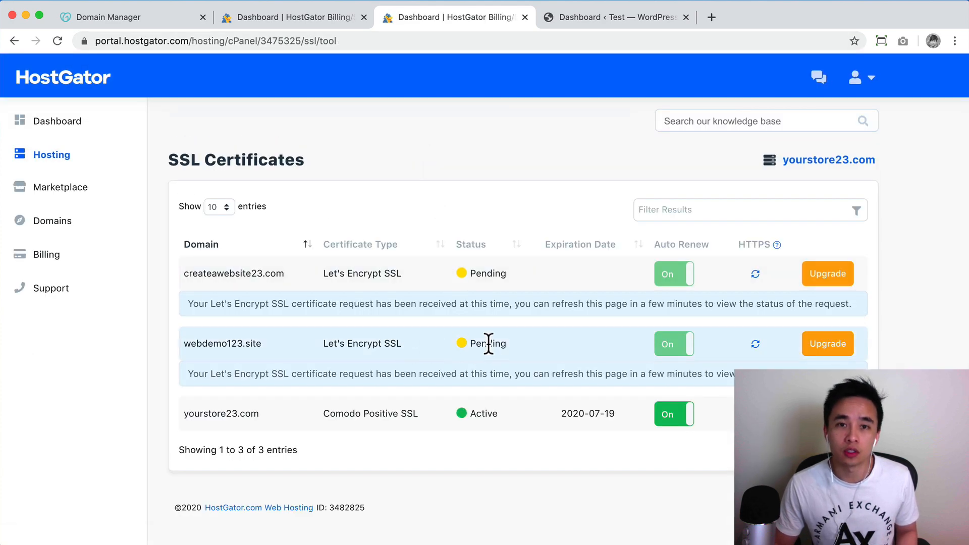
{"action": "mouse_move", "coordinate": [179, 349]}
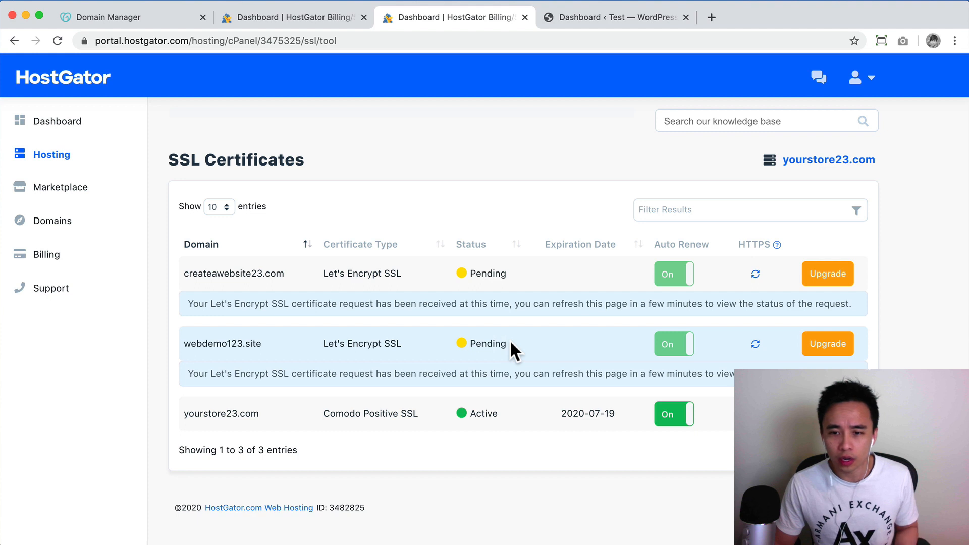
{"action": "mouse_move", "coordinate": [818, 77]}
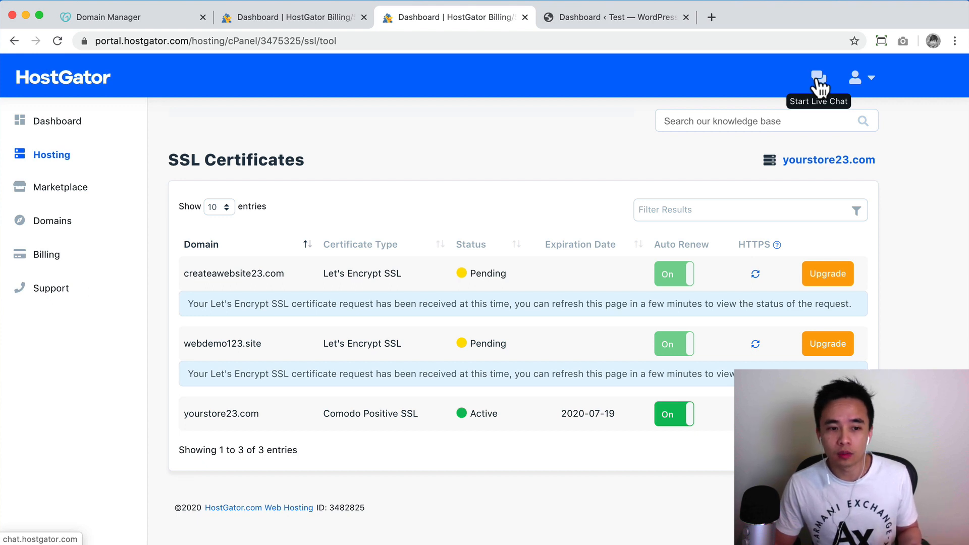
{"action": "mouse_move", "coordinate": [389, 357]}
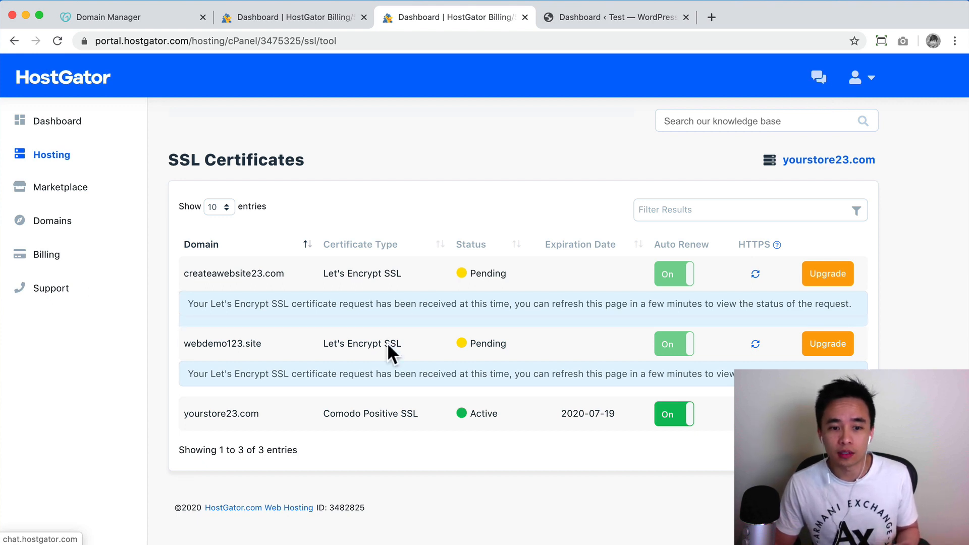
{"action": "double_click", "coordinate": [361, 344]}
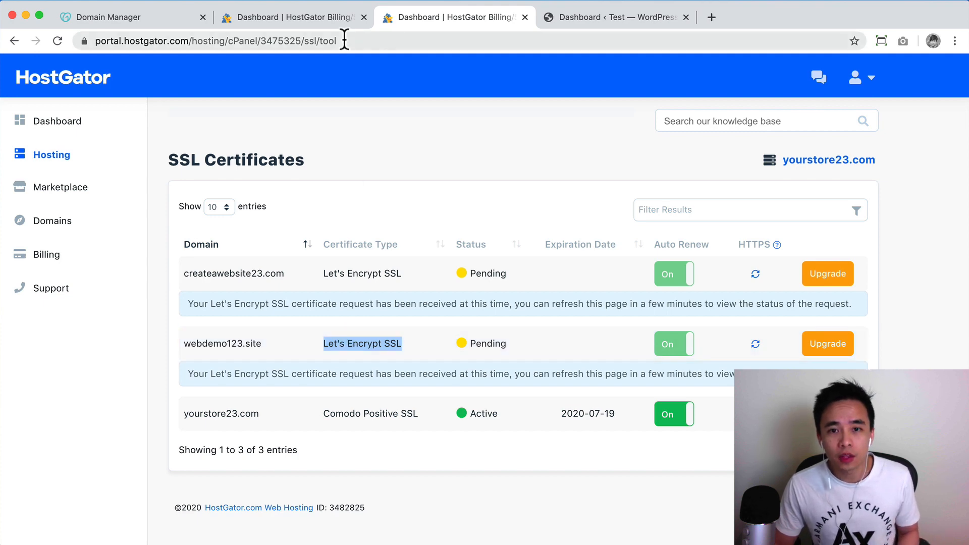
{"action": "left_click", "coordinate": [611, 17]}
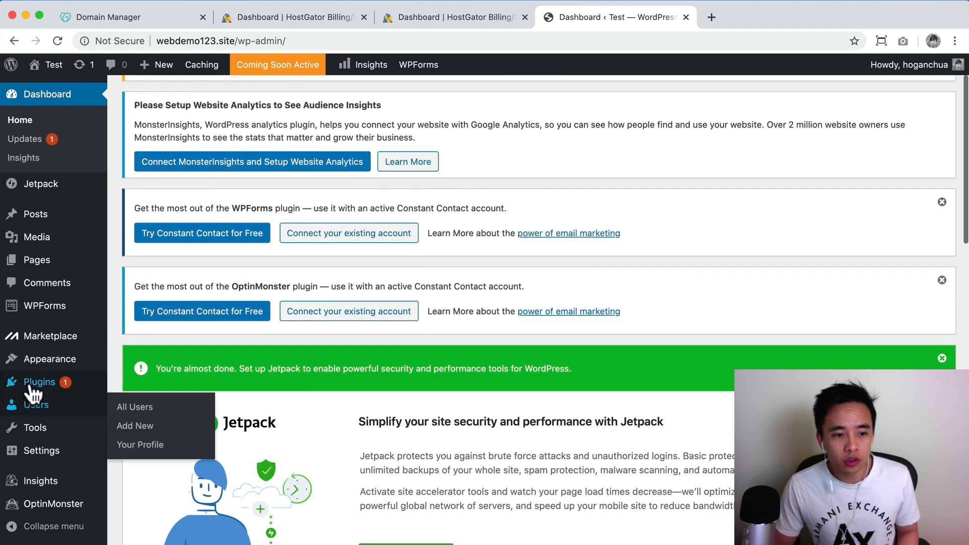
Select all installed plugins and bulk-deactivate them.
{"action": "left_click", "coordinate": [33, 382]}
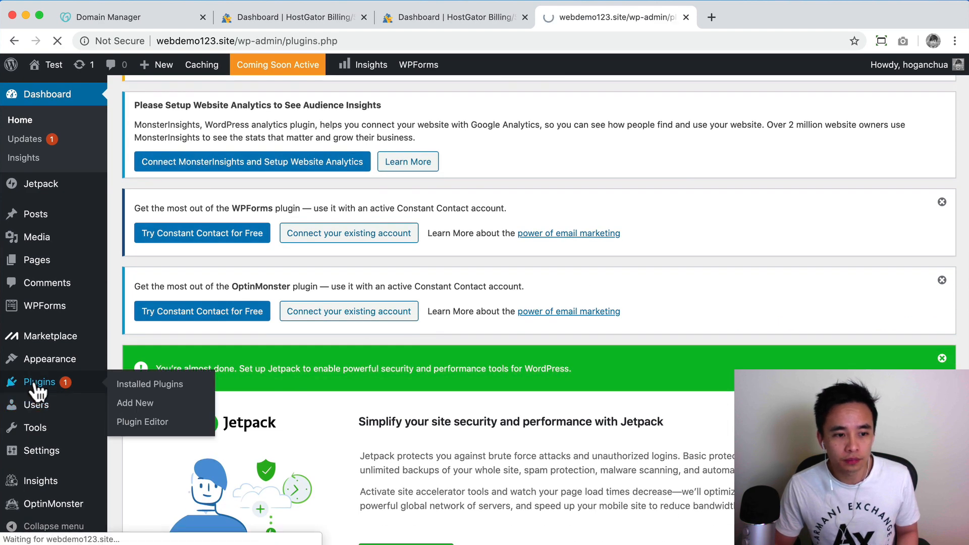
{"action": "left_click", "coordinate": [150, 384]}
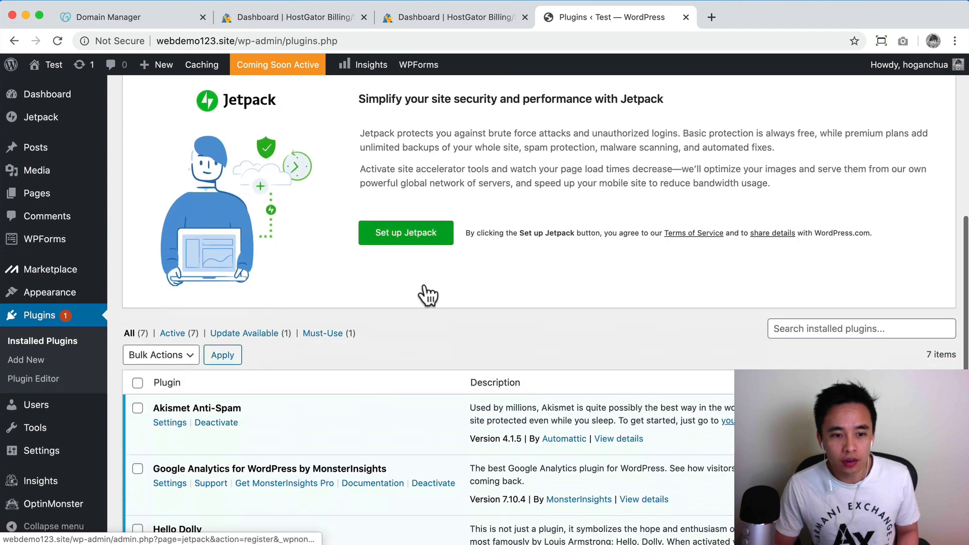
{"action": "scroll", "scroll_direction": "down", "scroll_amount": 3}
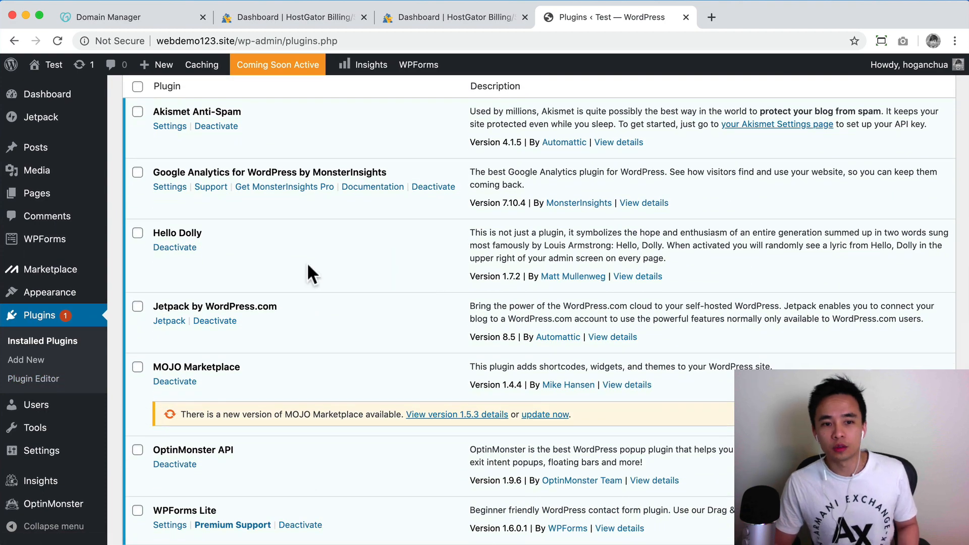
{"action": "scroll", "scroll_direction": "down", "scroll_amount": 3}
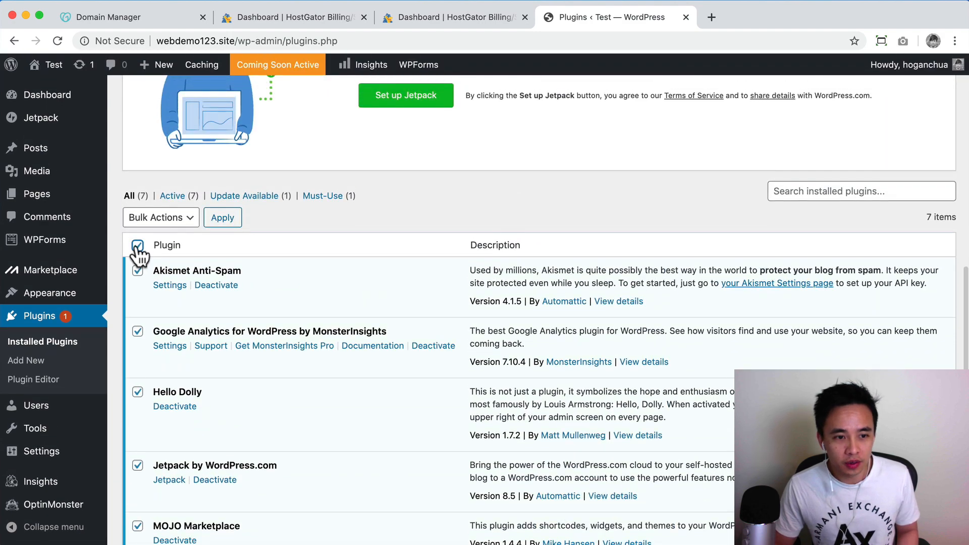
{"action": "left_click", "coordinate": [160, 217]}
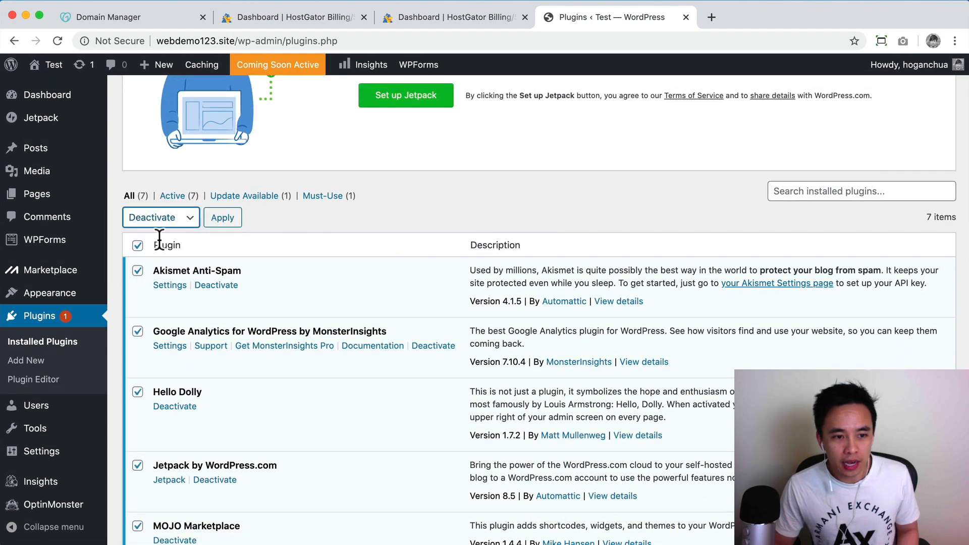
{"action": "left_click", "coordinate": [222, 218]}
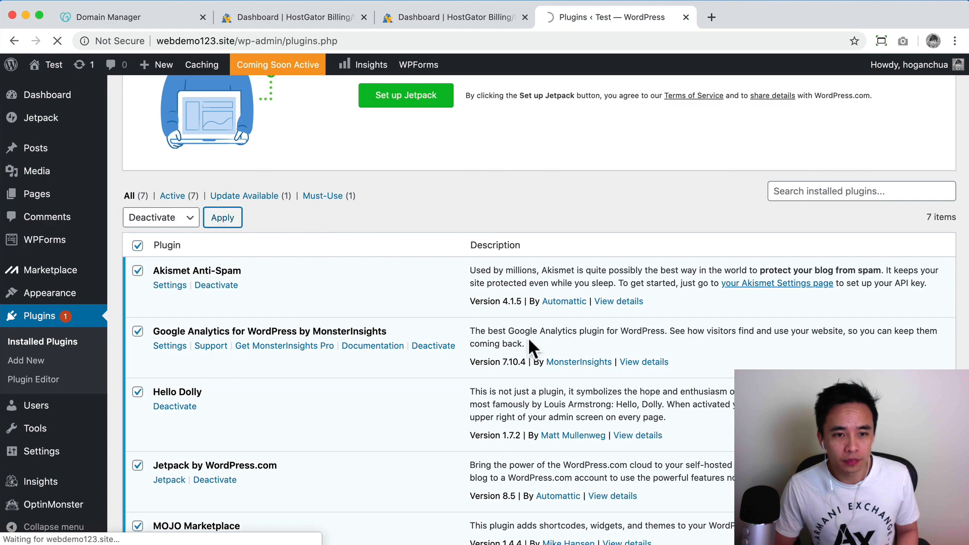
{"action": "left_click", "coordinate": [222, 218]}
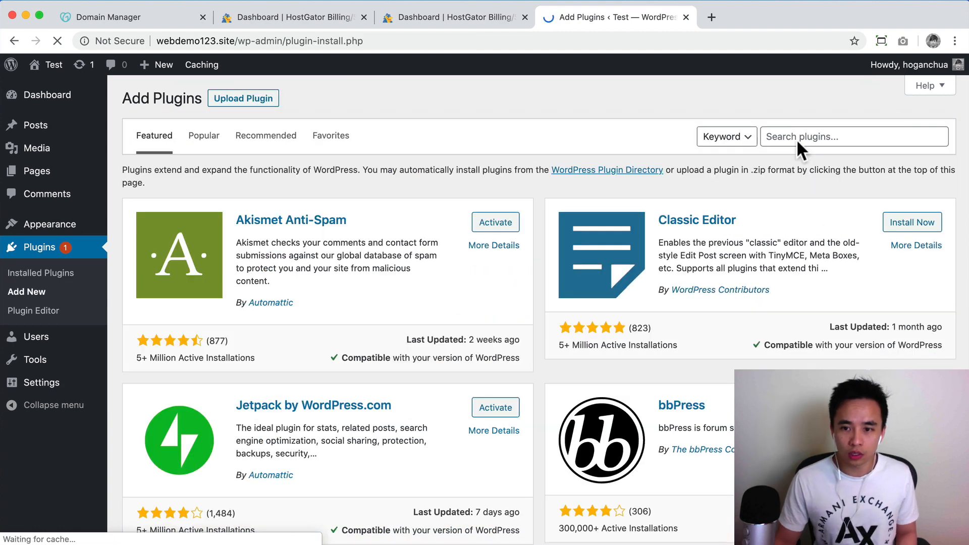
Install and activate the Really Simple SSL plugin, then recheck the certificate status.
{"action": "type", "text": "really simple ss"}
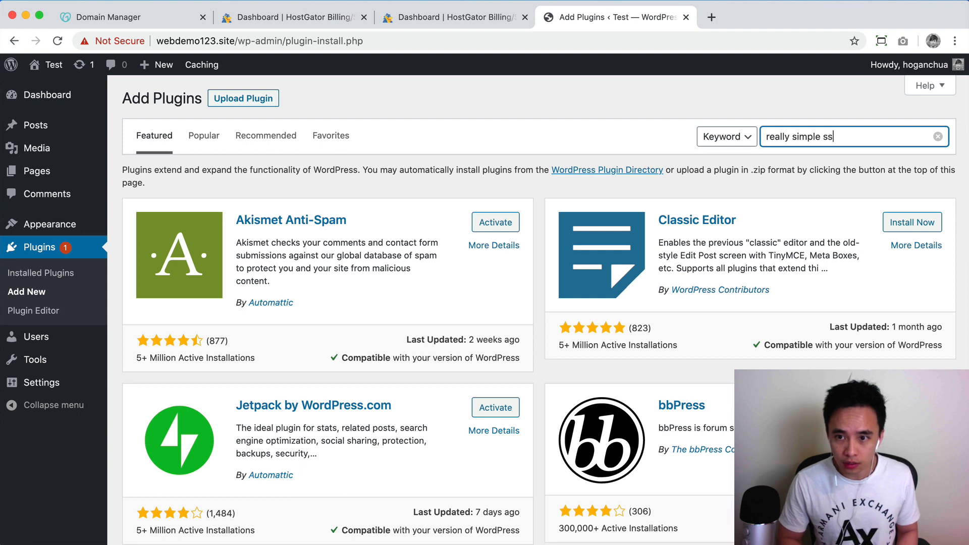
{"action": "key", "text": "Enter"}
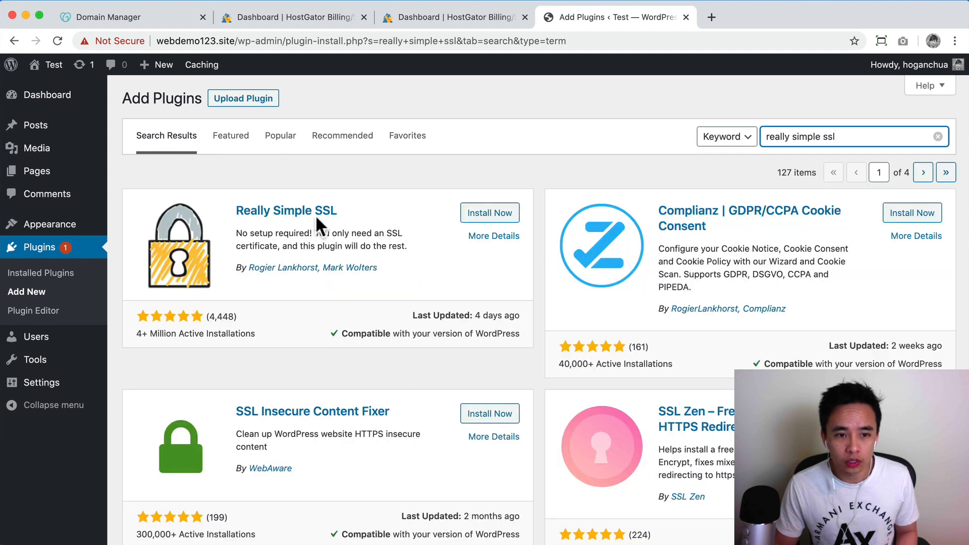
{"action": "mouse_move", "coordinate": [242, 320]}
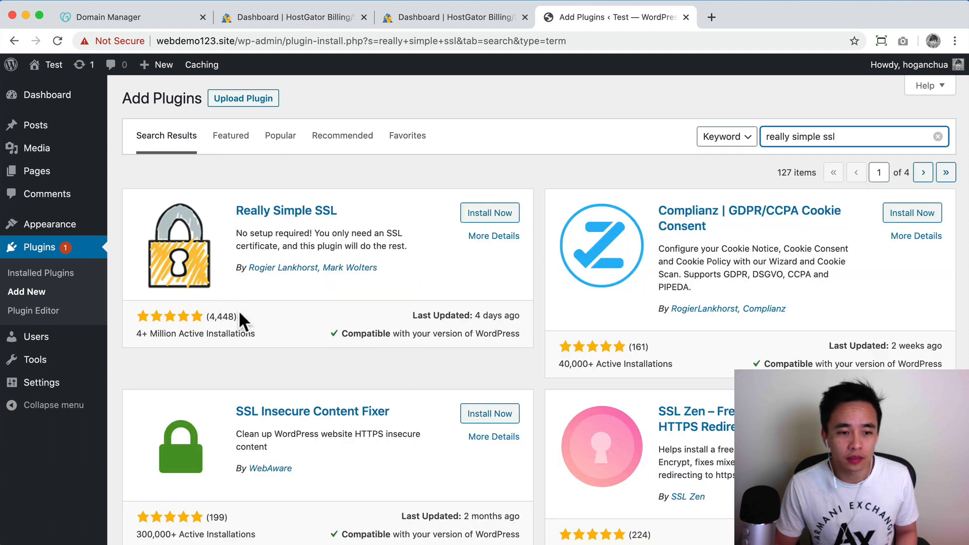
{"action": "left_click", "coordinate": [490, 212]}
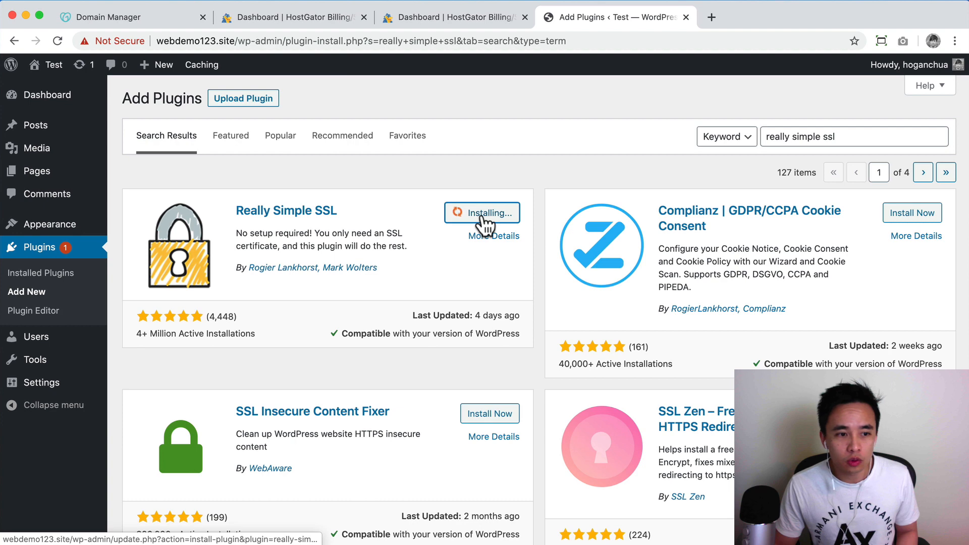
{"action": "left_click", "coordinate": [495, 212]}
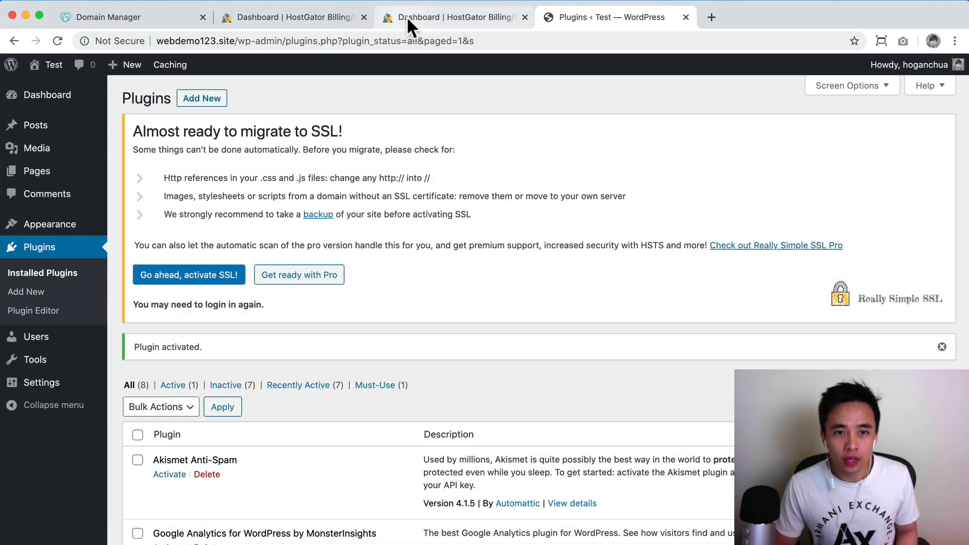
{"action": "left_click", "coordinate": [449, 17]}
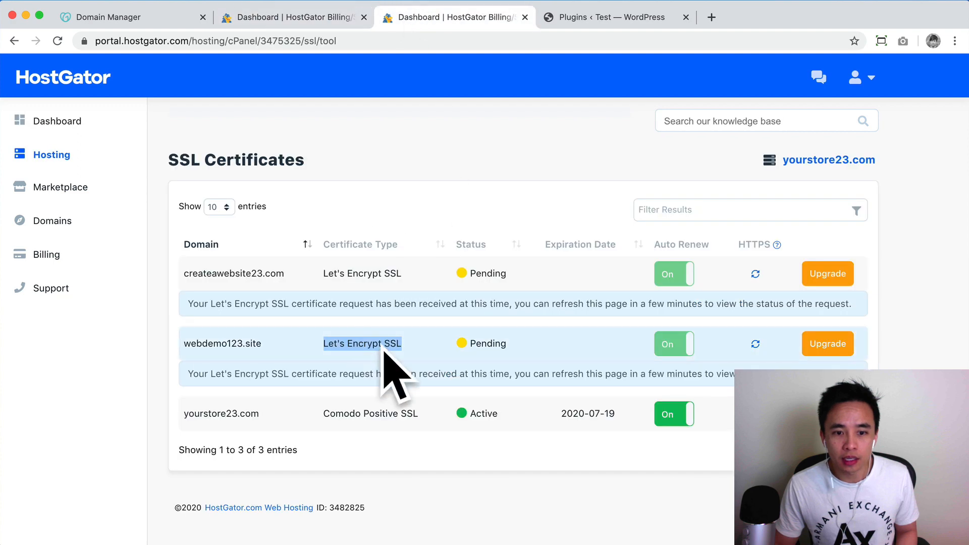
{"action": "left_click", "coordinate": [615, 17]}
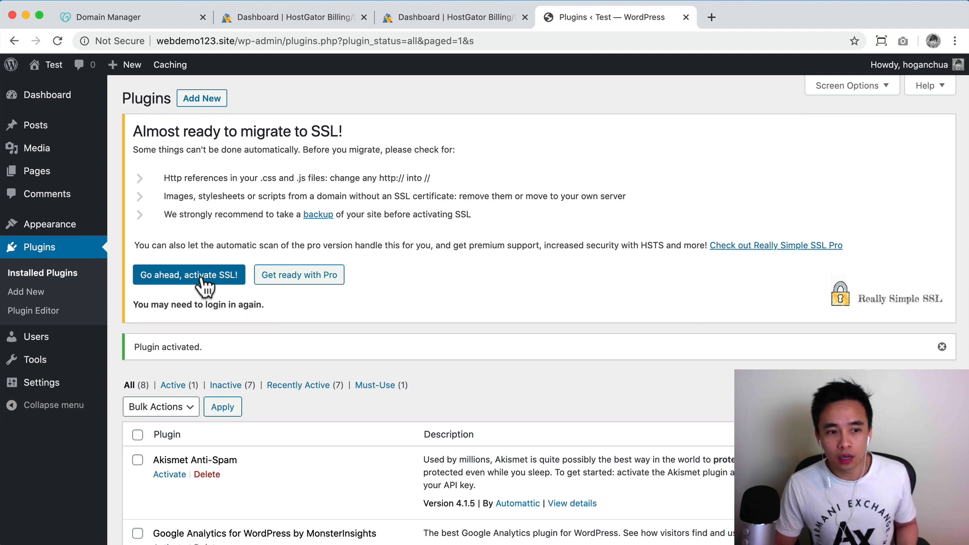
{"action": "mouse_move", "coordinate": [36, 337]}
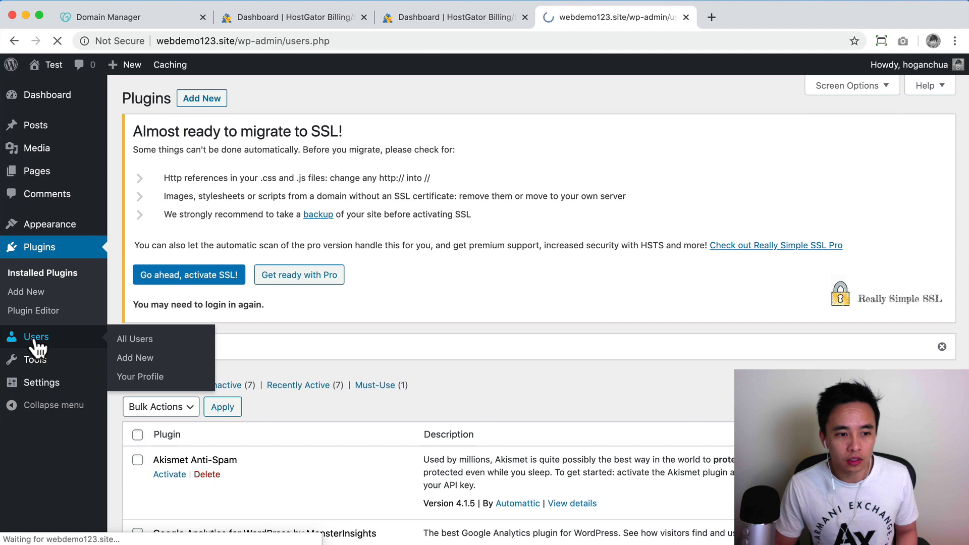
Generate a new password for the admin user and save the profile.
{"action": "left_click", "coordinate": [135, 339]}
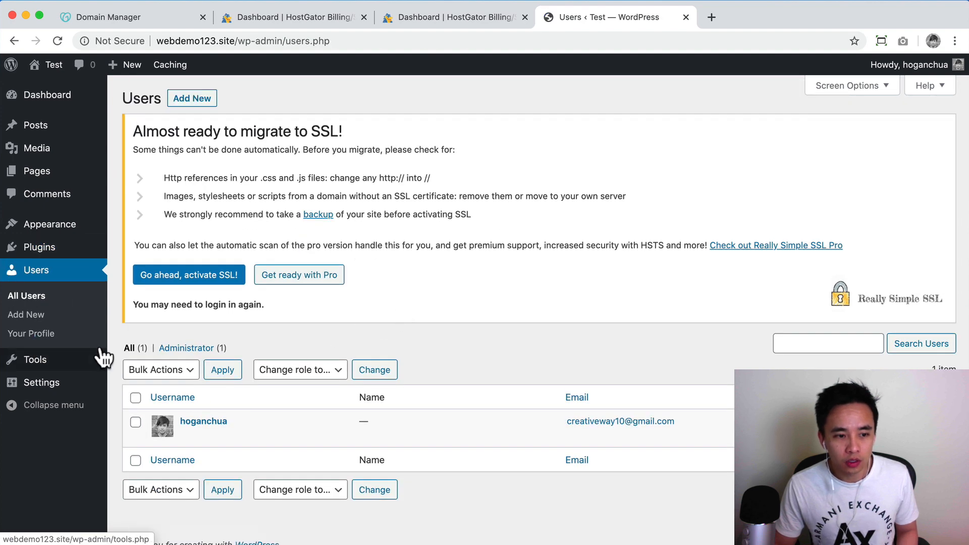
{"action": "left_click", "coordinate": [187, 435]}
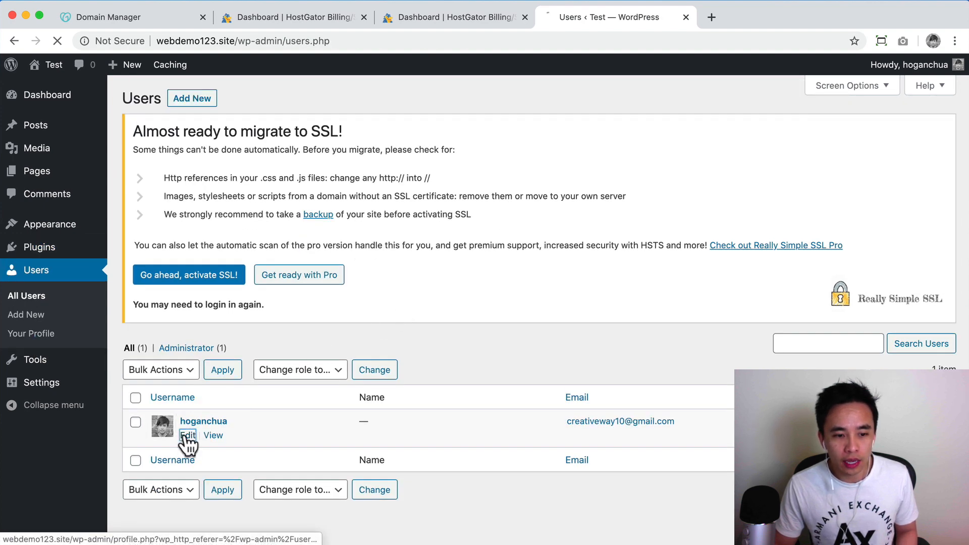
{"action": "left_click", "coordinate": [187, 435]}
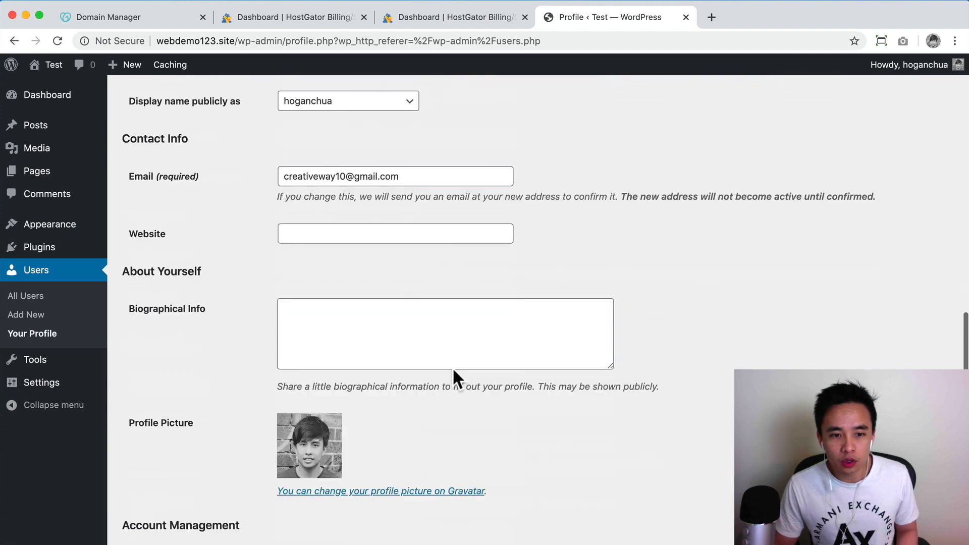
{"action": "scroll", "scroll_direction": "down", "scroll_amount": 3}
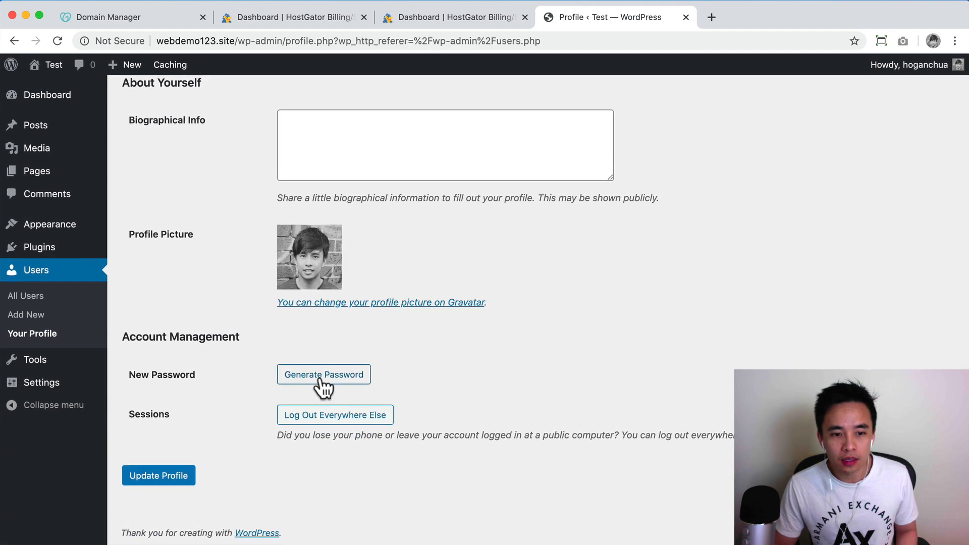
{"action": "left_click", "coordinate": [324, 375]}
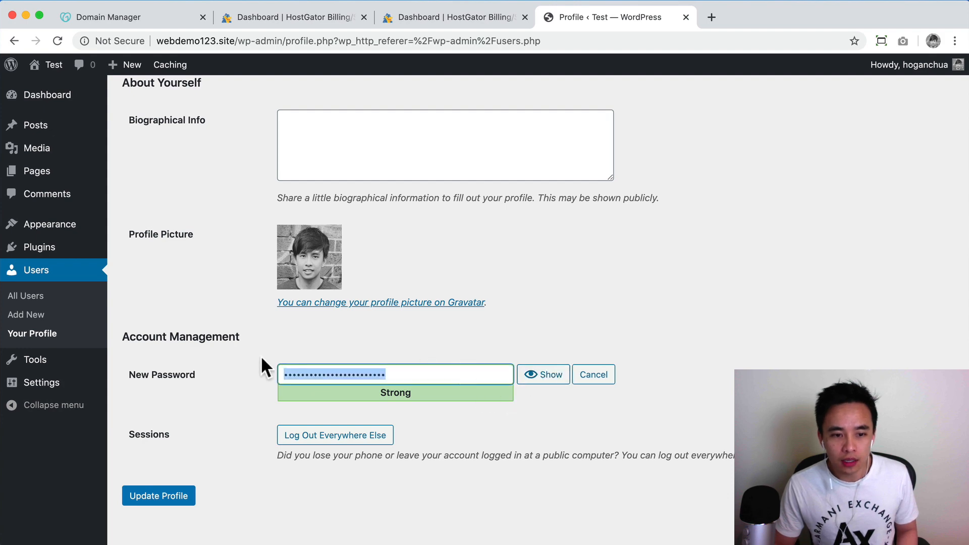
{"action": "type", "text": "password"}
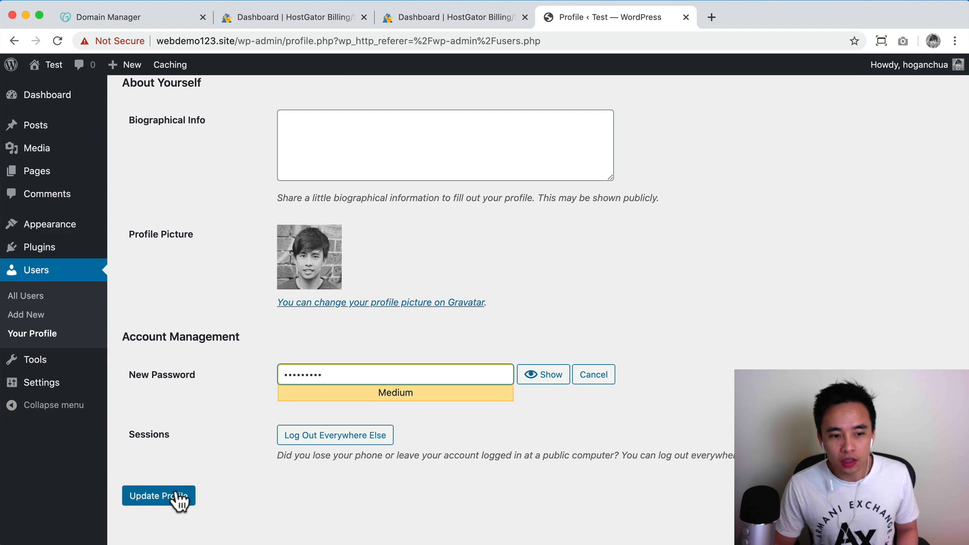
{"action": "left_click", "coordinate": [159, 496]}
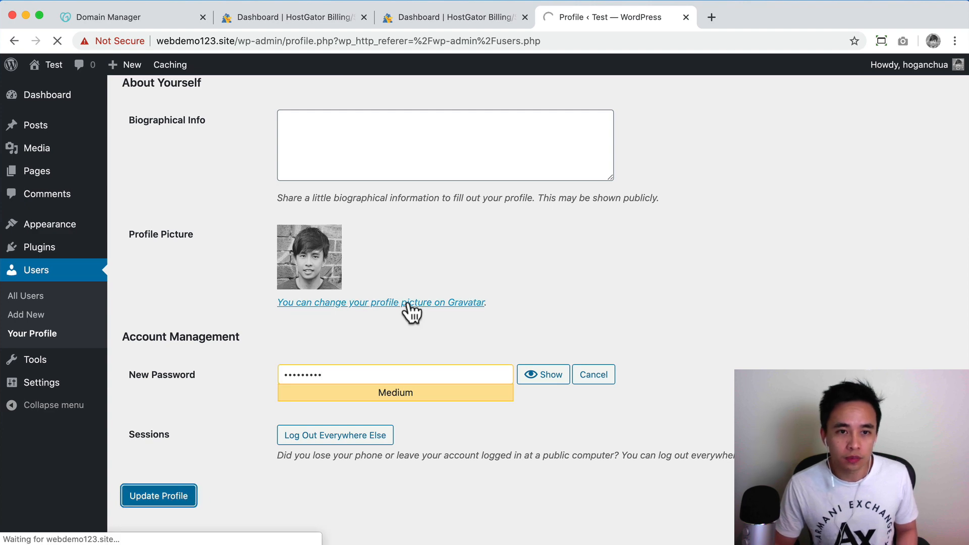
{"action": "left_click", "coordinate": [158, 495]}
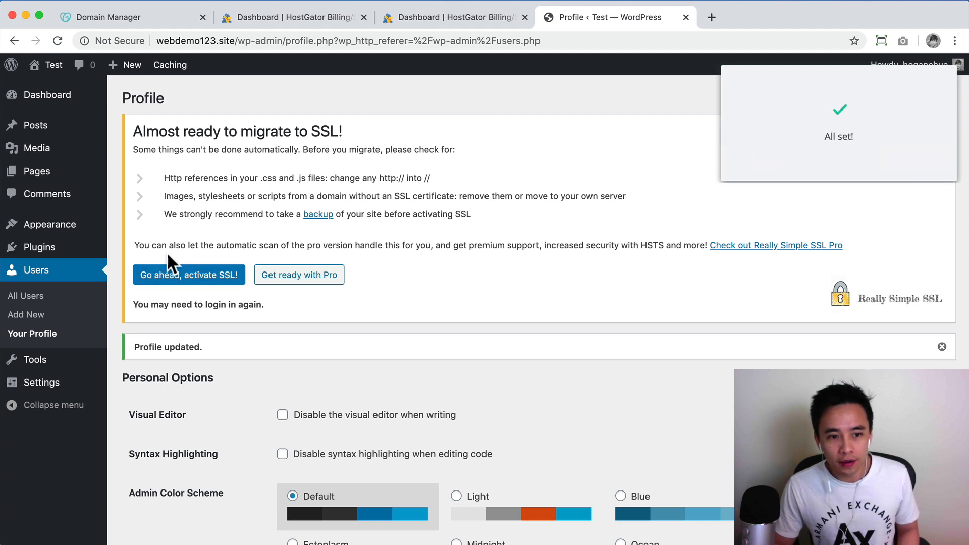
Activate SSL using the 'Go ahead, activate SSL!' button.
{"action": "left_click", "coordinate": [188, 274]}
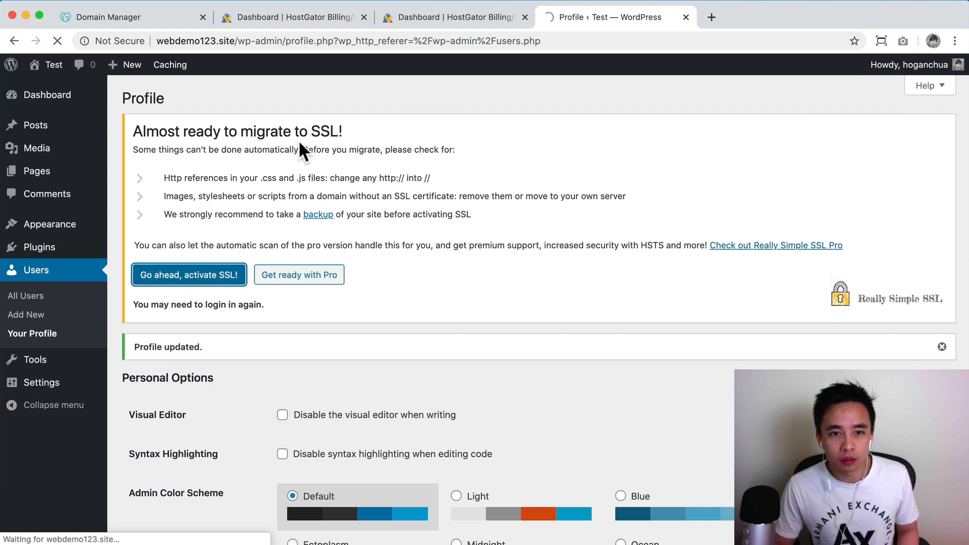
{"action": "left_click", "coordinate": [189, 274]}
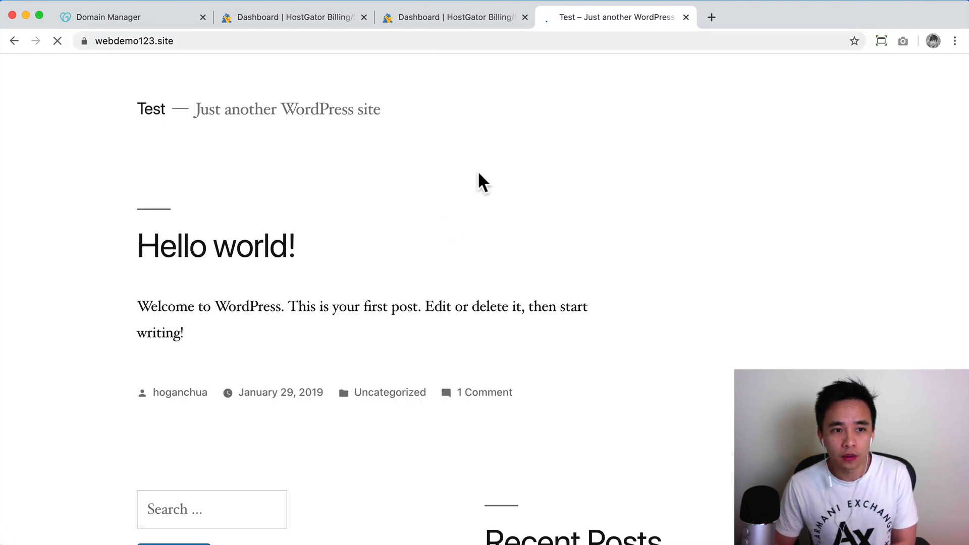
{"action": "scroll", "scroll_direction": "down", "scroll_amount": 3}
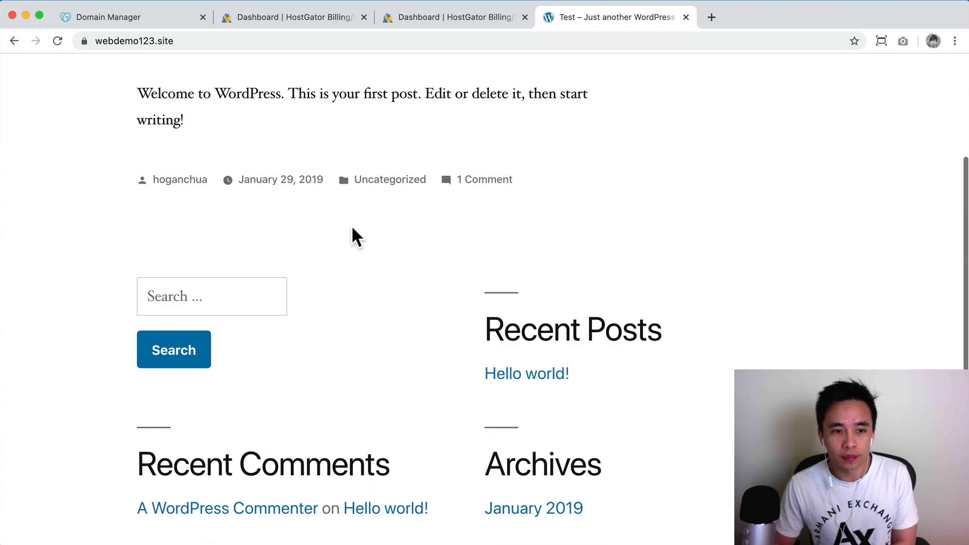
{"action": "left_click", "coordinate": [141, 41]}
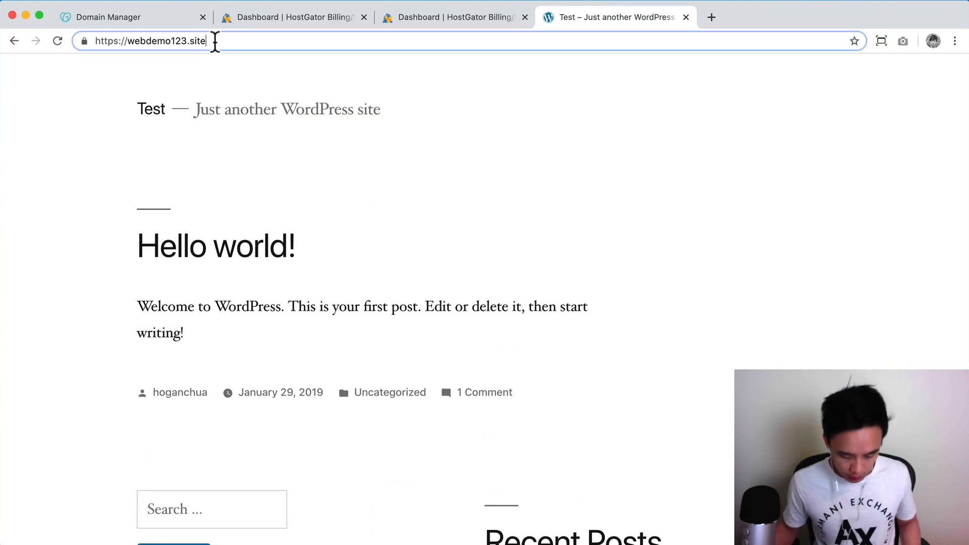
{"action": "type", "text": "/w"}
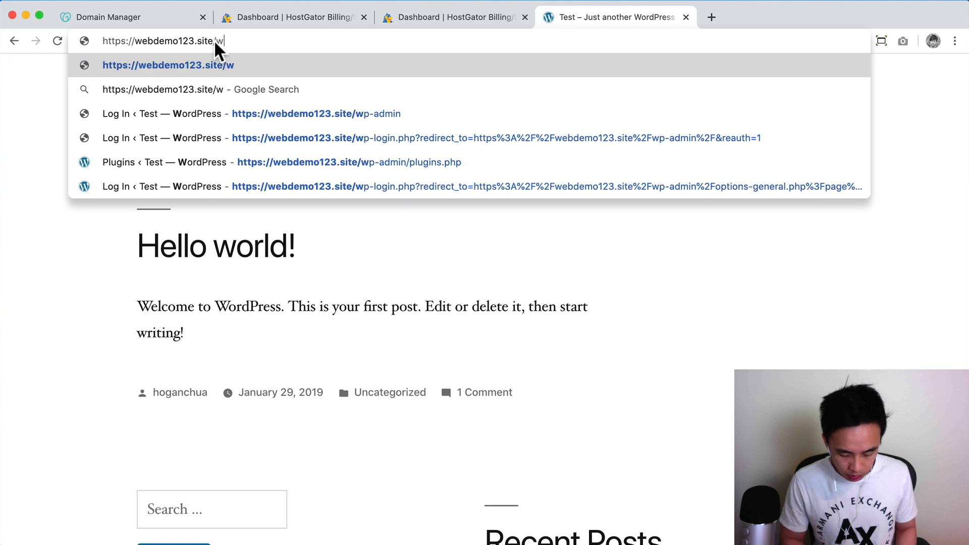
{"action": "type", "text": "p-admin%2F&reauth=1"}
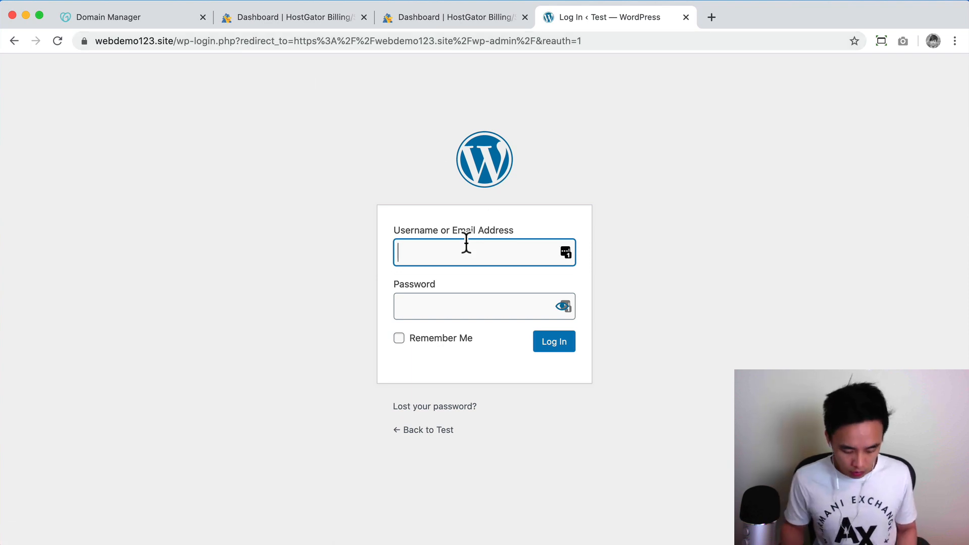
{"action": "type", "text": "hoganchua"}
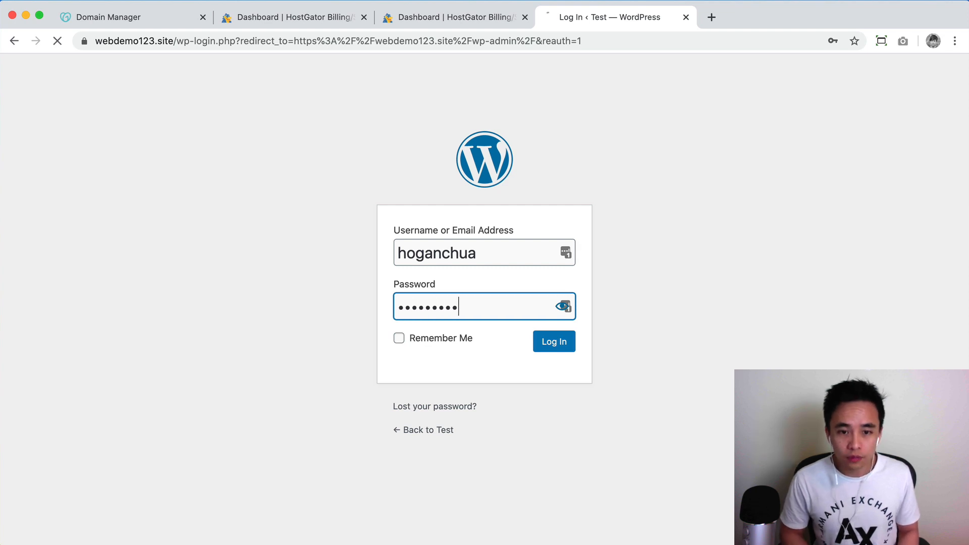
{"action": "left_click", "coordinate": [554, 341]}
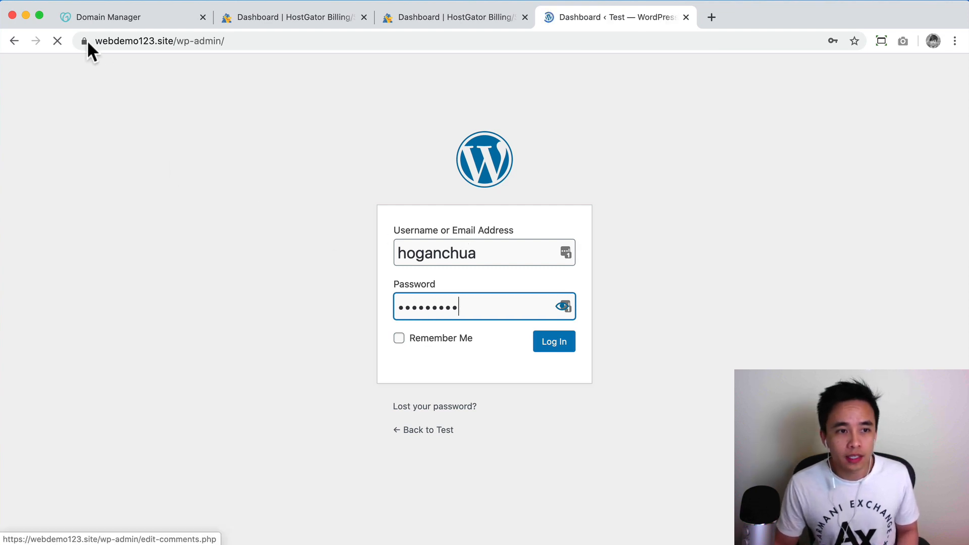
{"action": "left_click", "coordinate": [553, 341]}
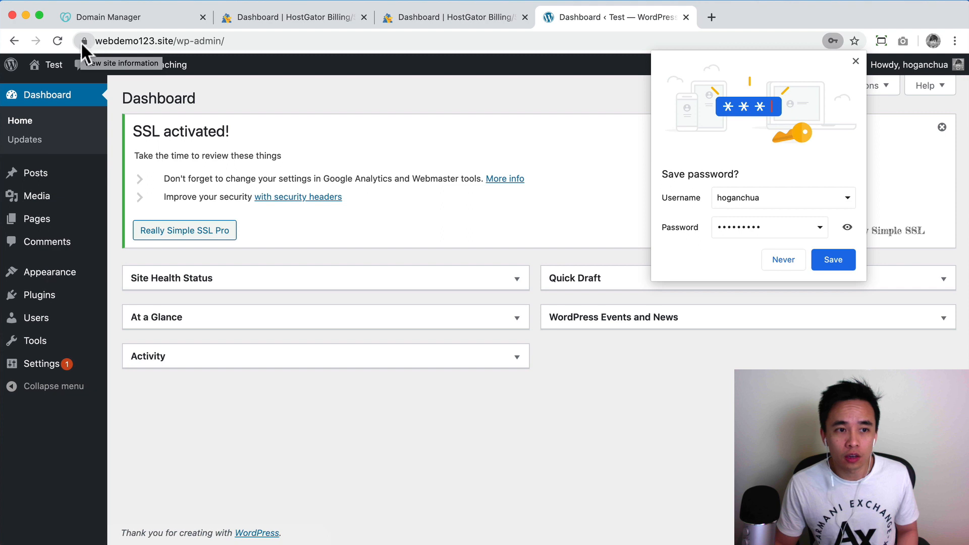
Dismiss the save-password prompt and confirm Permalinks use the Post name structure.
{"action": "left_click", "coordinate": [783, 259]}
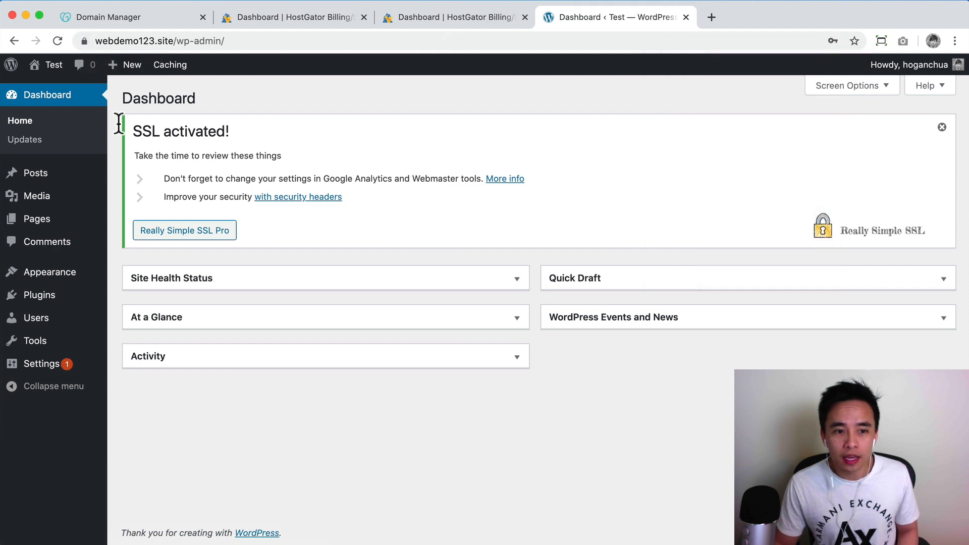
{"action": "mouse_move", "coordinate": [262, 233]}
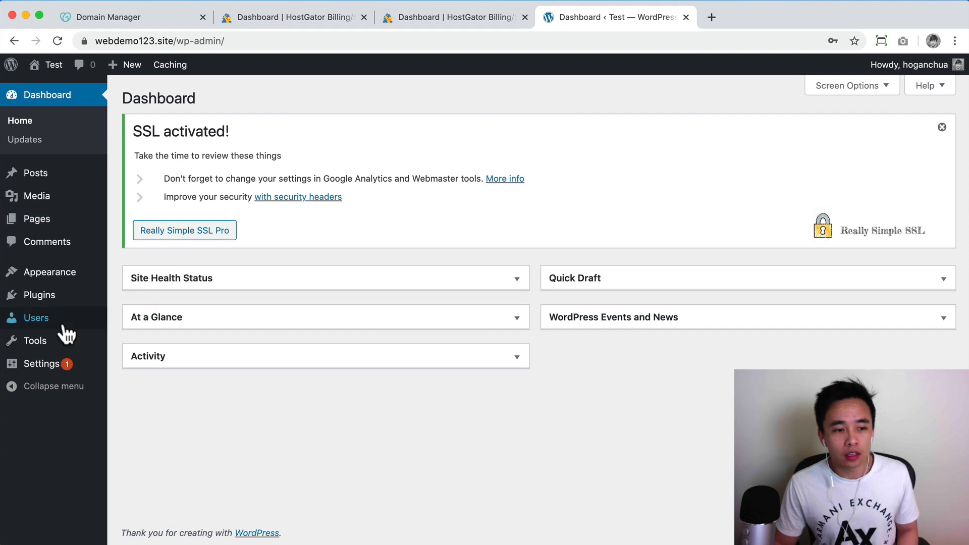
{"action": "mouse_move", "coordinate": [35, 353]}
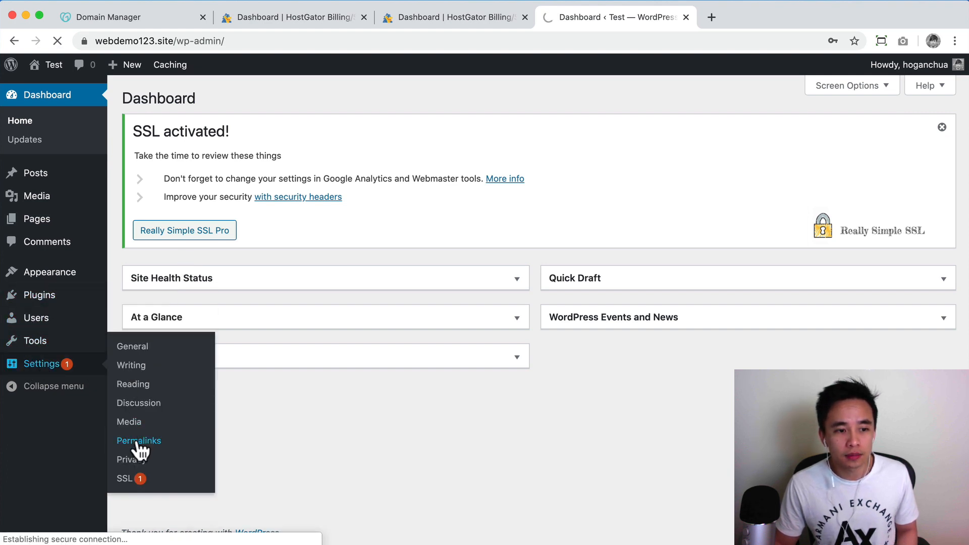
{"action": "left_click", "coordinate": [138, 440]}
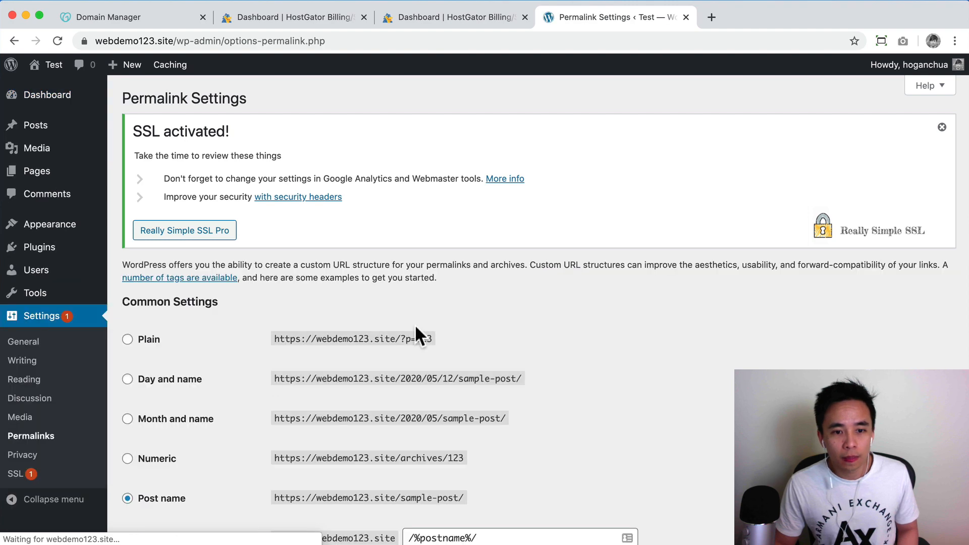
{"action": "scroll", "scroll_direction": "down", "scroll_amount": 3}
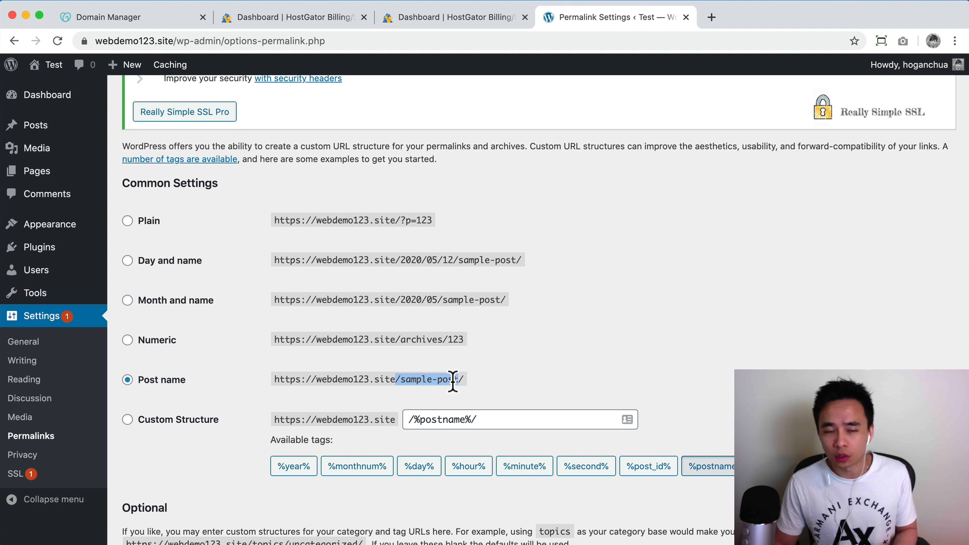
{"action": "mouse_move", "coordinate": [440, 378]}
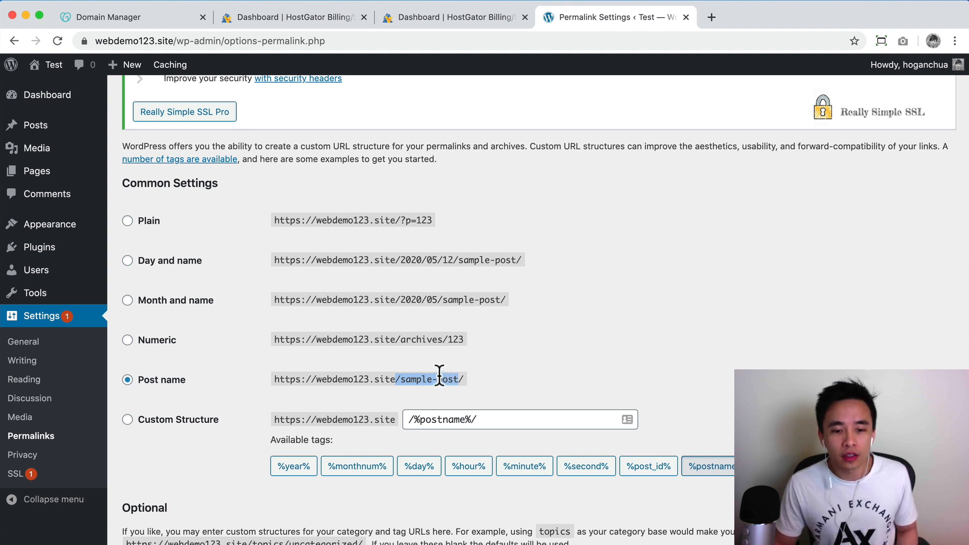
{"action": "mouse_move", "coordinate": [432, 379]}
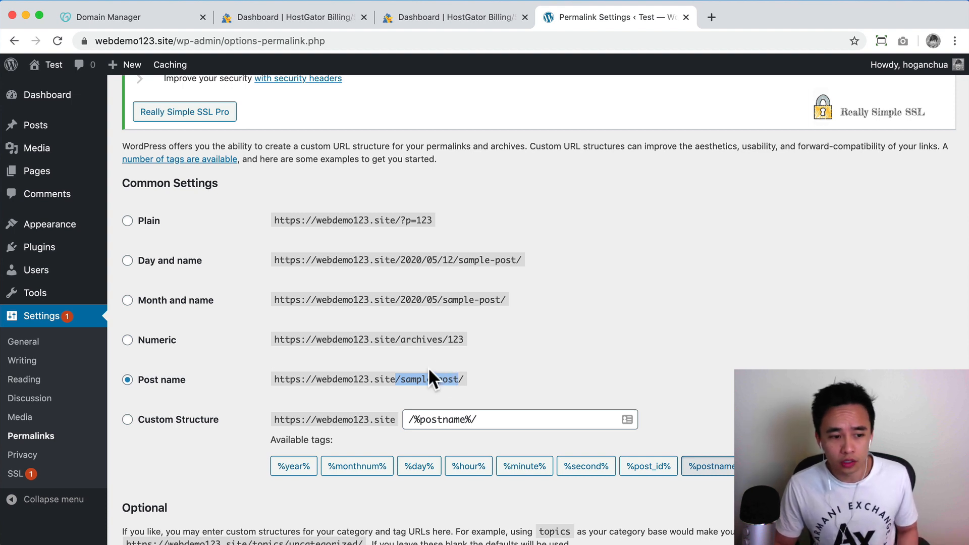
{"action": "mouse_move", "coordinate": [35, 270]}
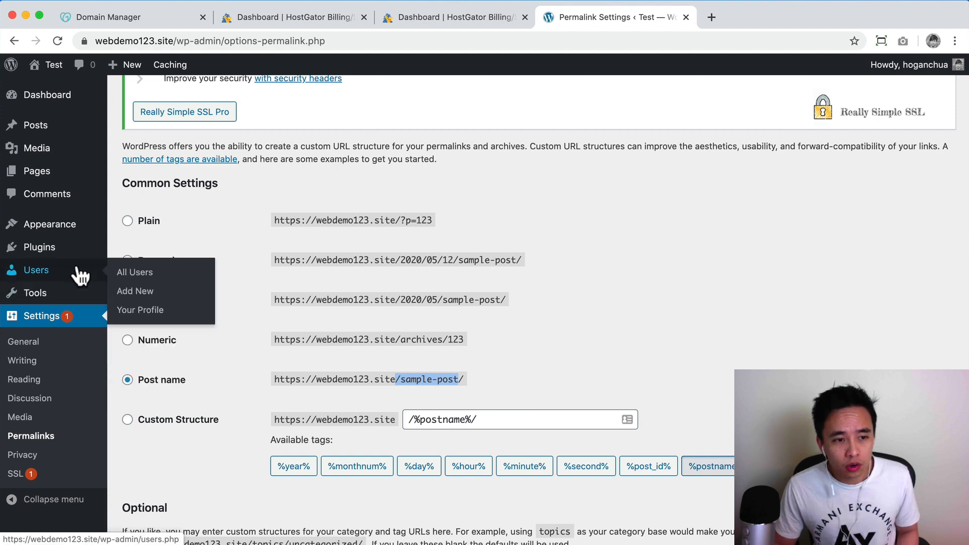
{"action": "mouse_move", "coordinate": [49, 224]}
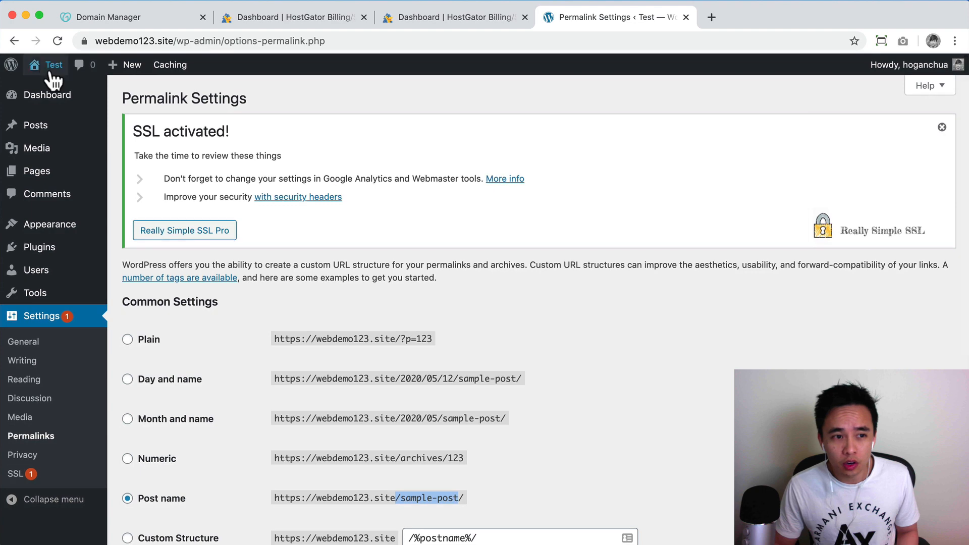
Visit the 'Test' site front page, now loading over HTTPS with Hello world!
{"action": "left_click", "coordinate": [54, 64]}
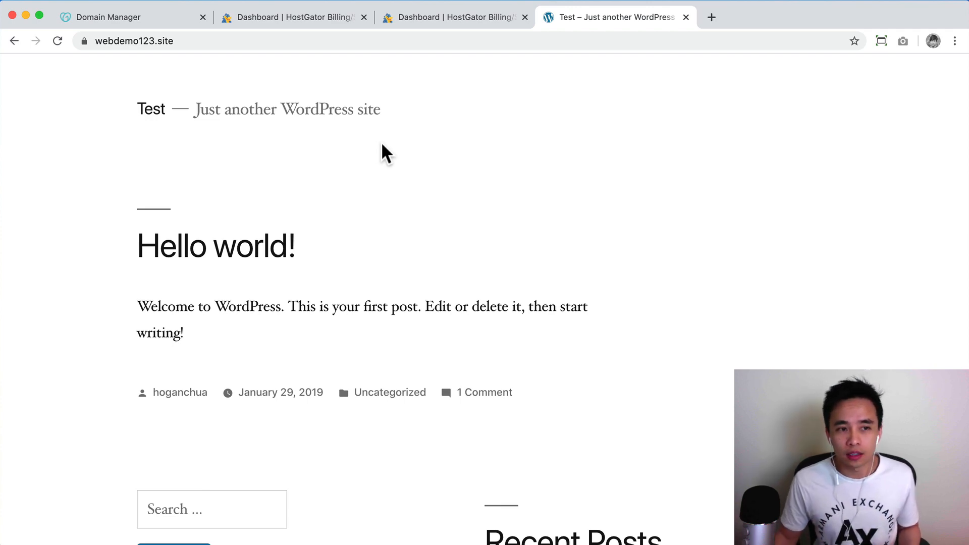
{"action": "mouse_move", "coordinate": [361, 82]}
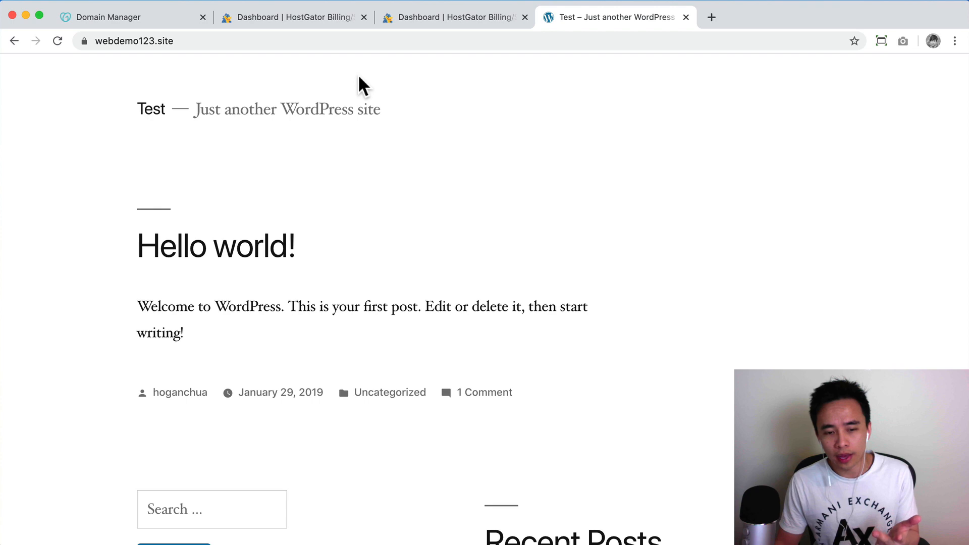
{"action": "mouse_move", "coordinate": [118, 101]}
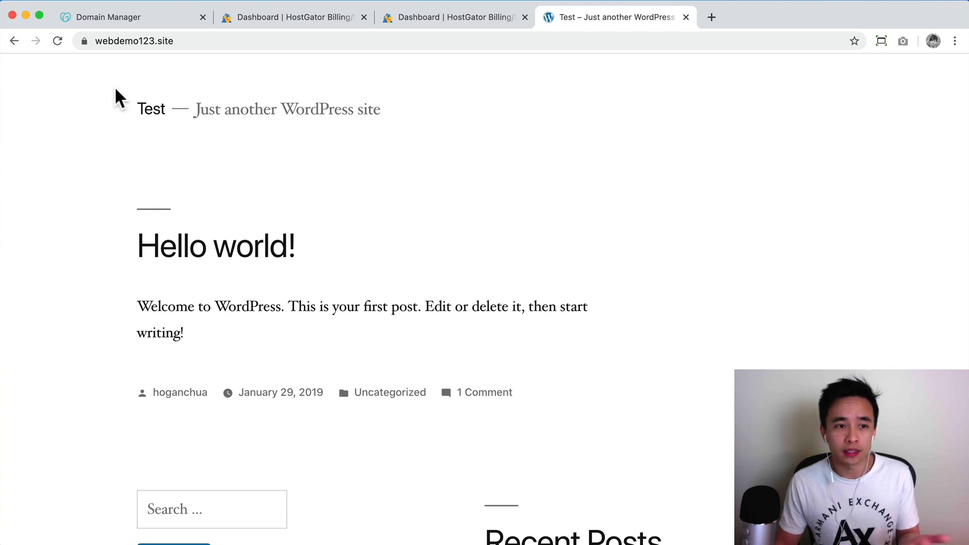